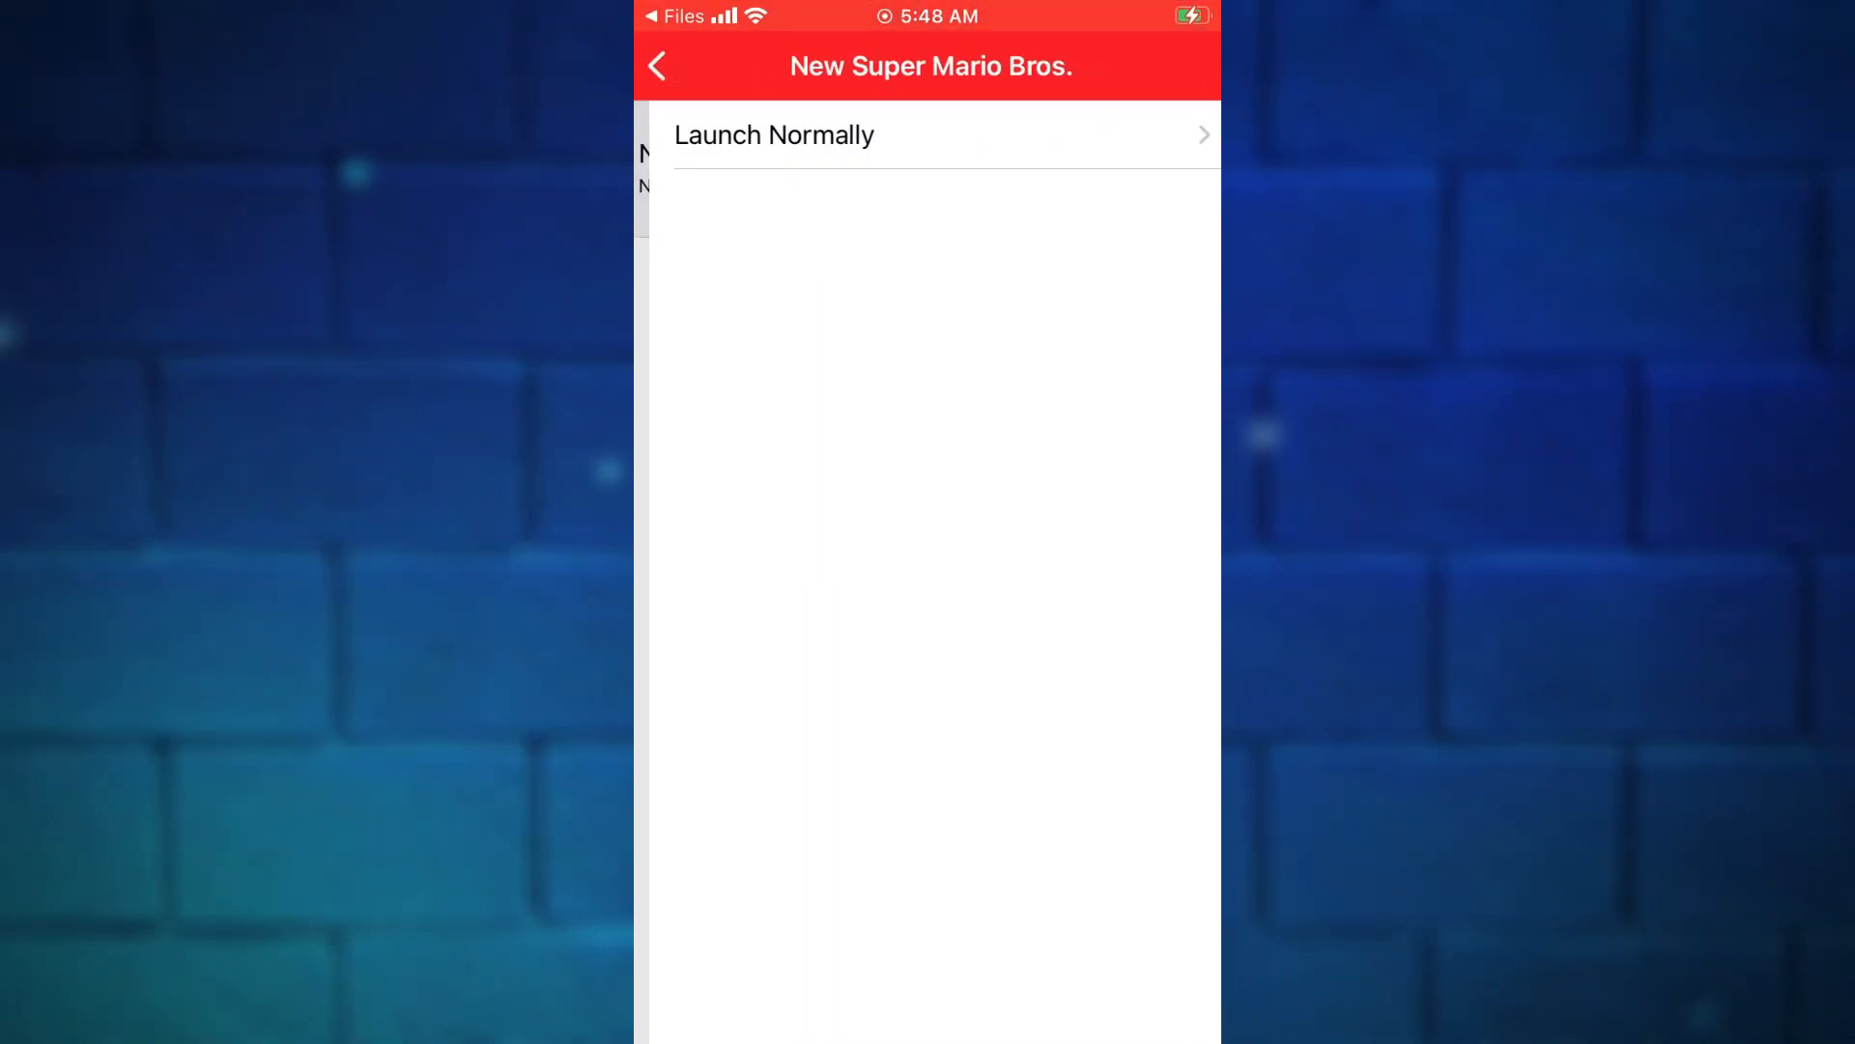
- Launch New Super Mario Bros. normally in iNDS, then go to the Home Screen
{"action": "left_click", "coordinate": [775, 134]}
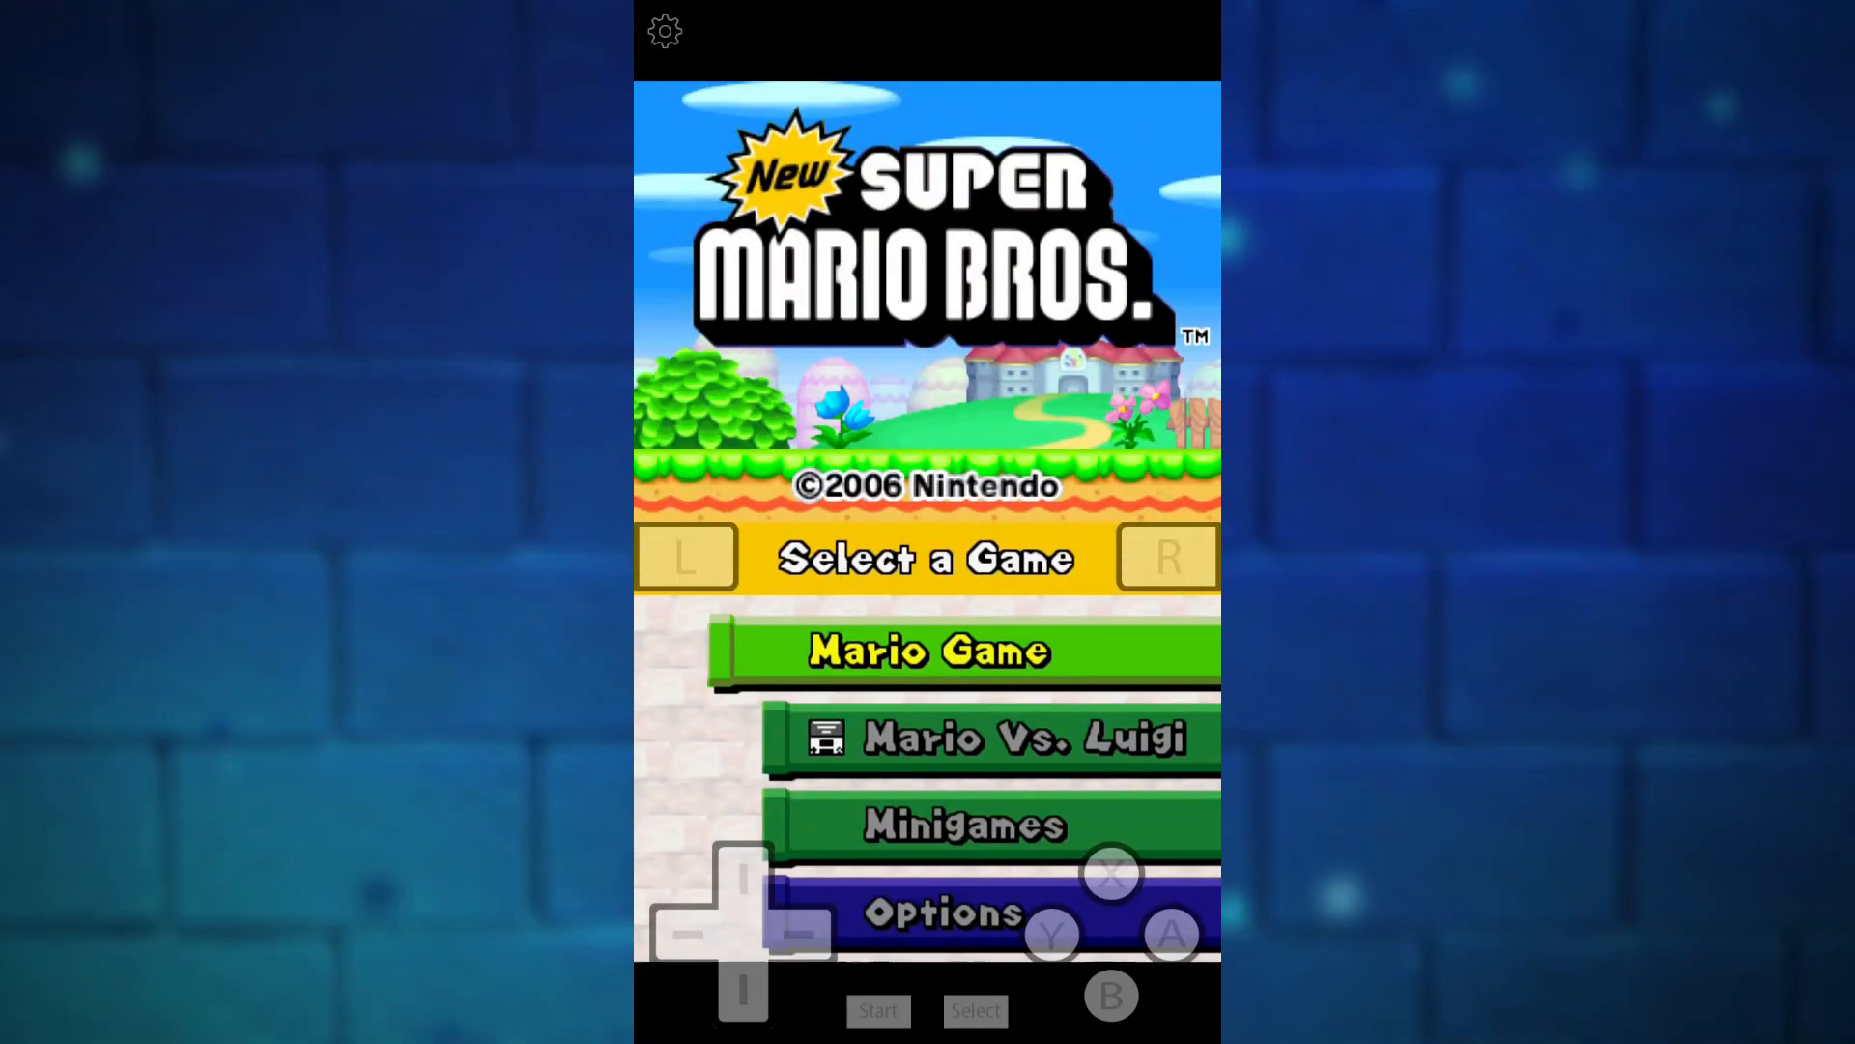
{"action": "left_click", "coordinate": [960, 650]}
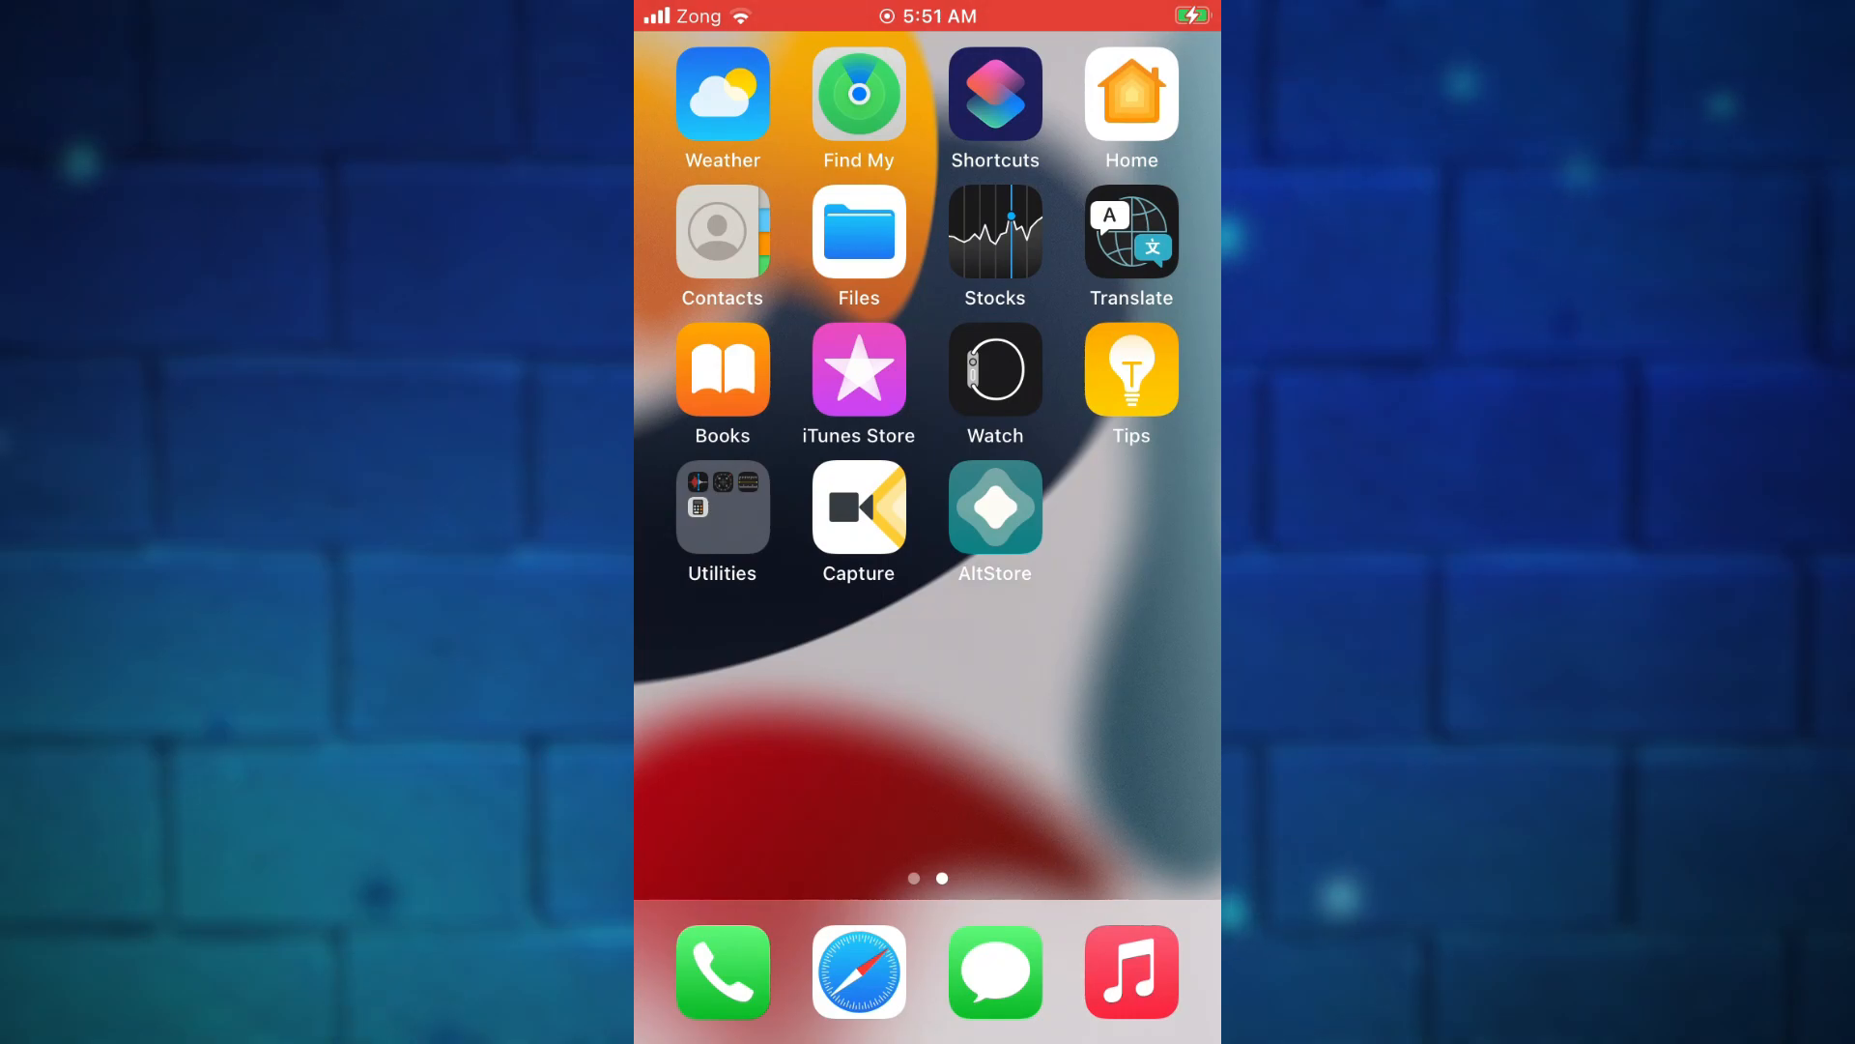
- Open AltStore and answer its notifications alert, then go Home
{"action": "left_click", "coordinate": [995, 509]}
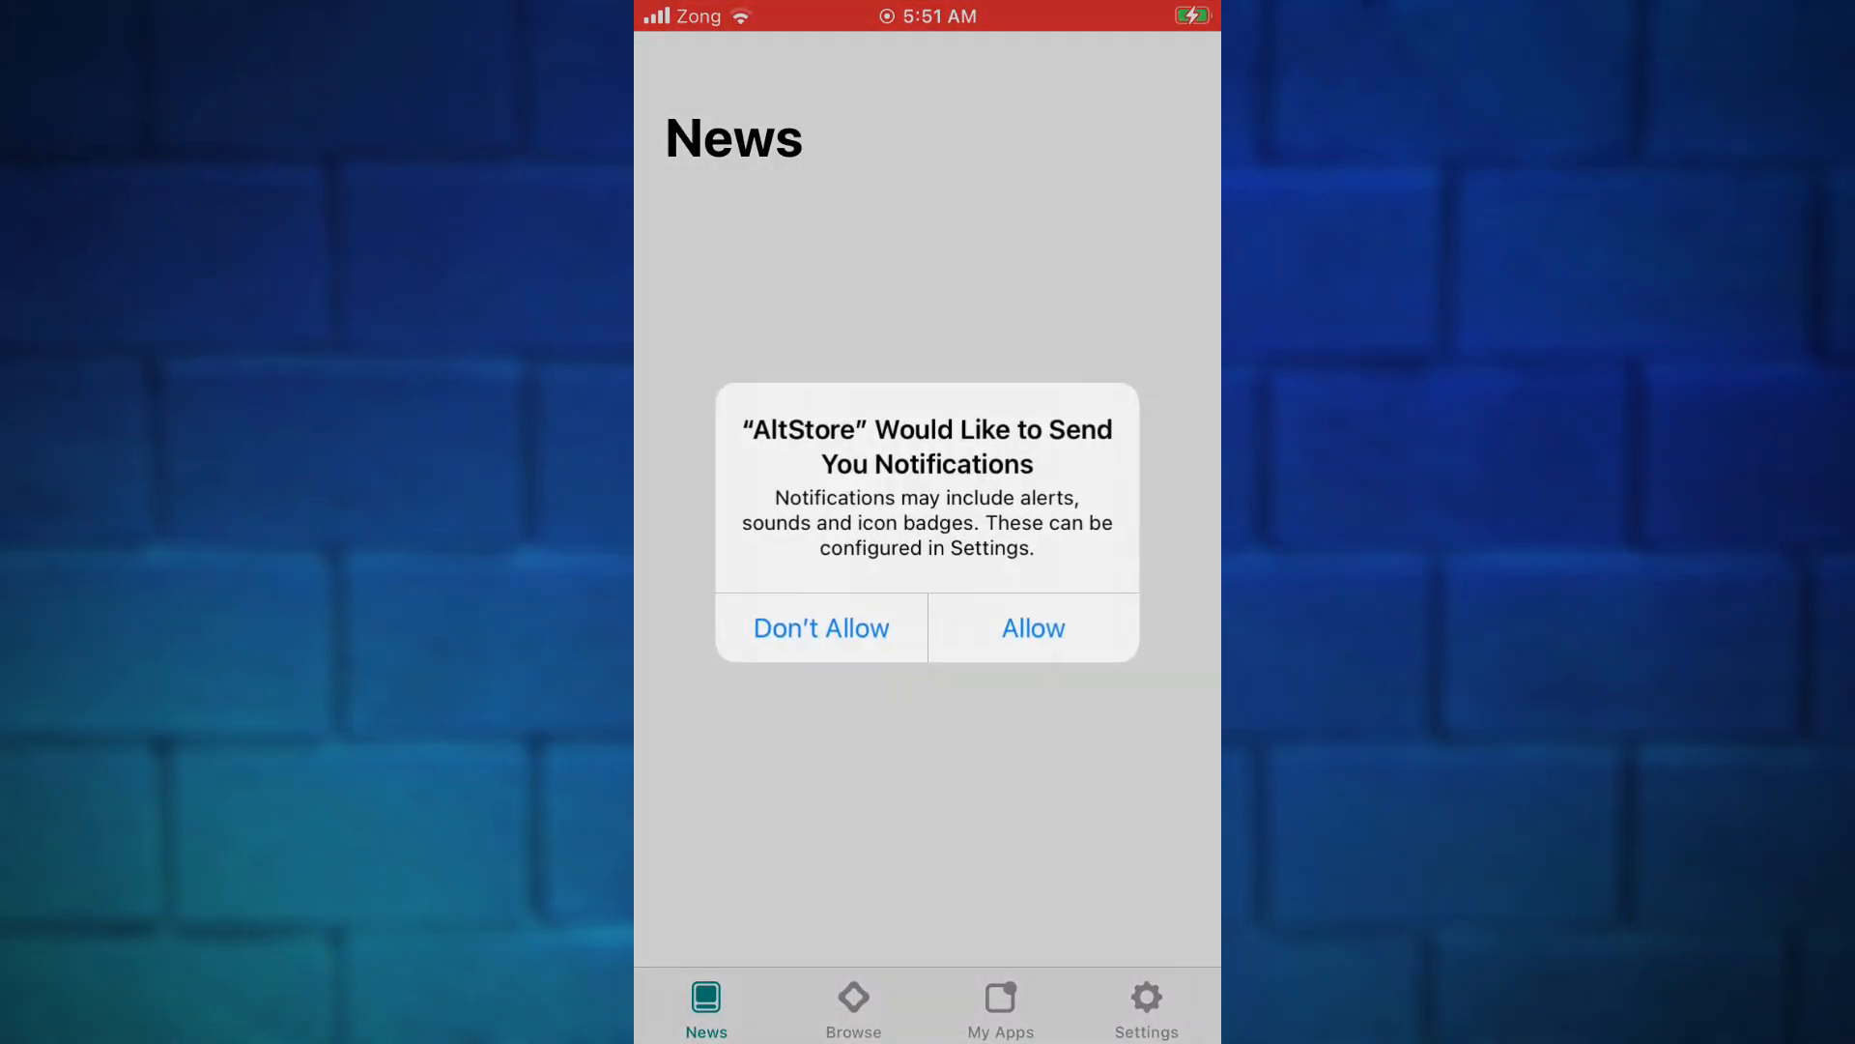
{"action": "left_click", "coordinate": [1029, 627]}
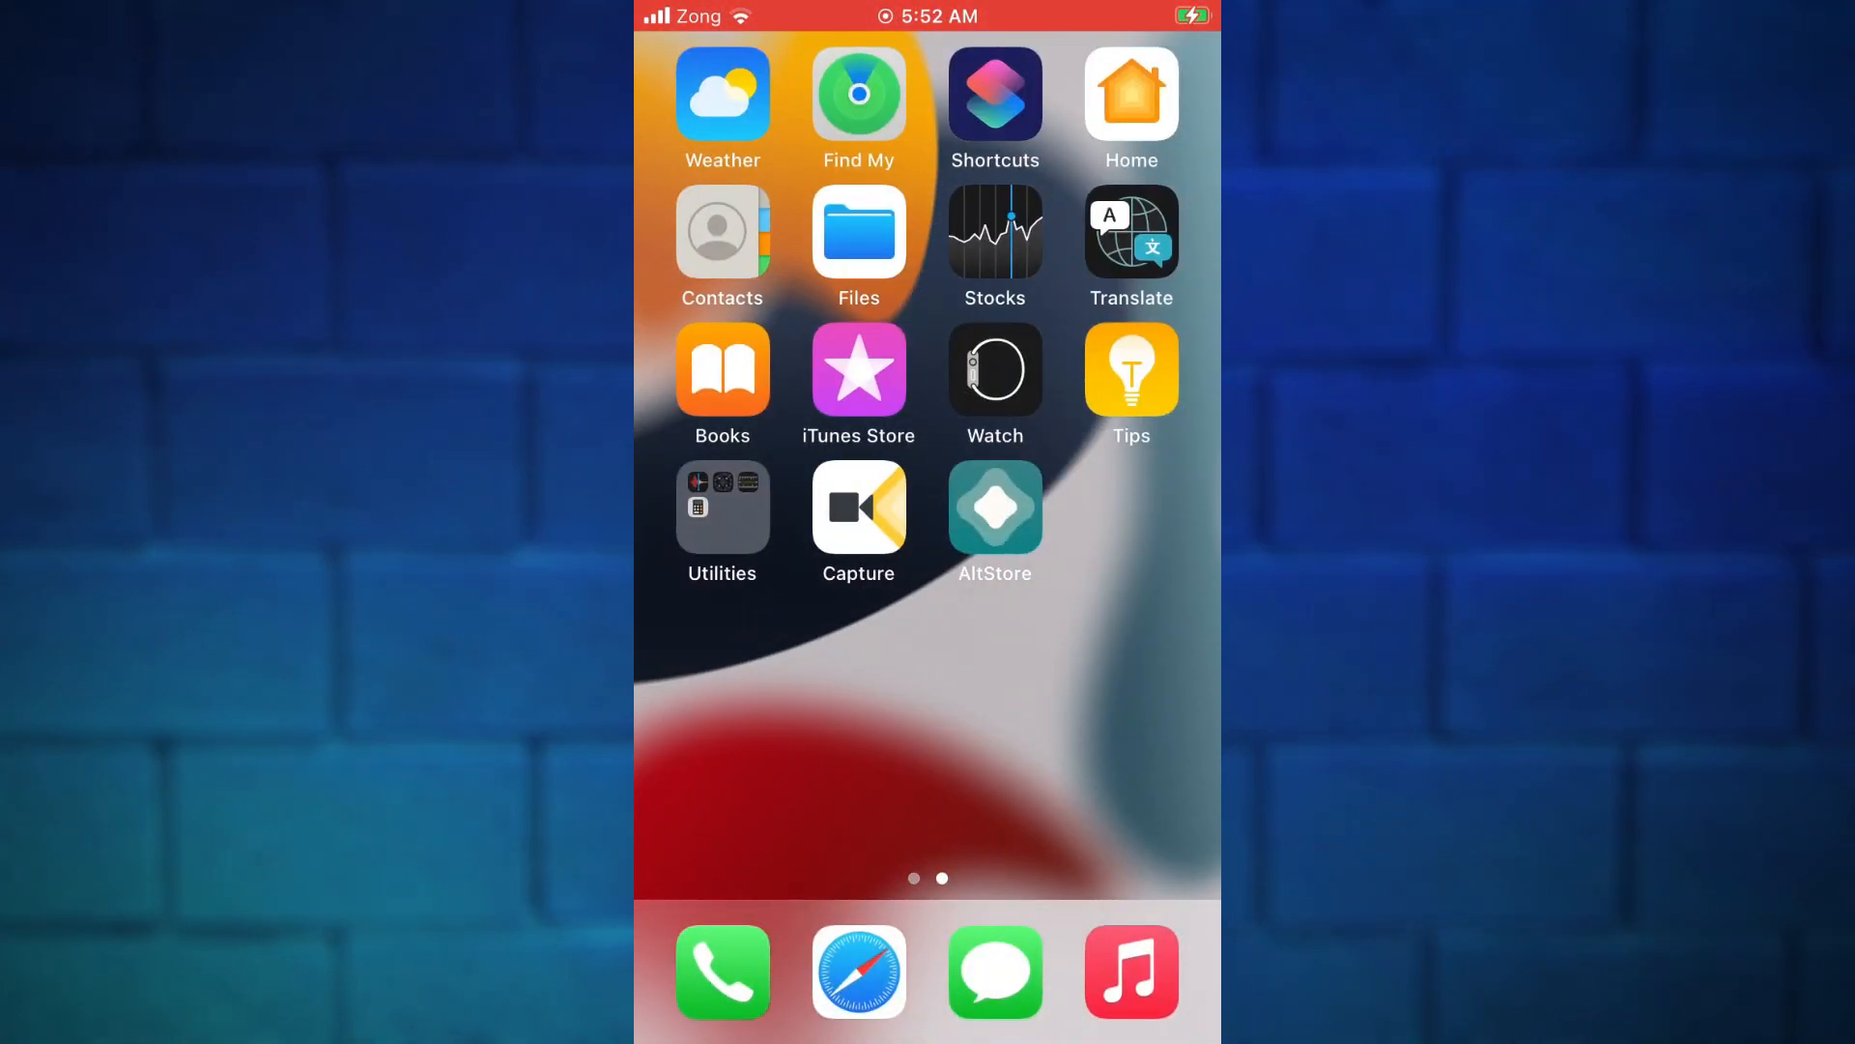
- Scroll the techacrobat iNDS article to its download link and download iNDS.ipa
{"action": "left_click", "coordinate": [859, 971]}
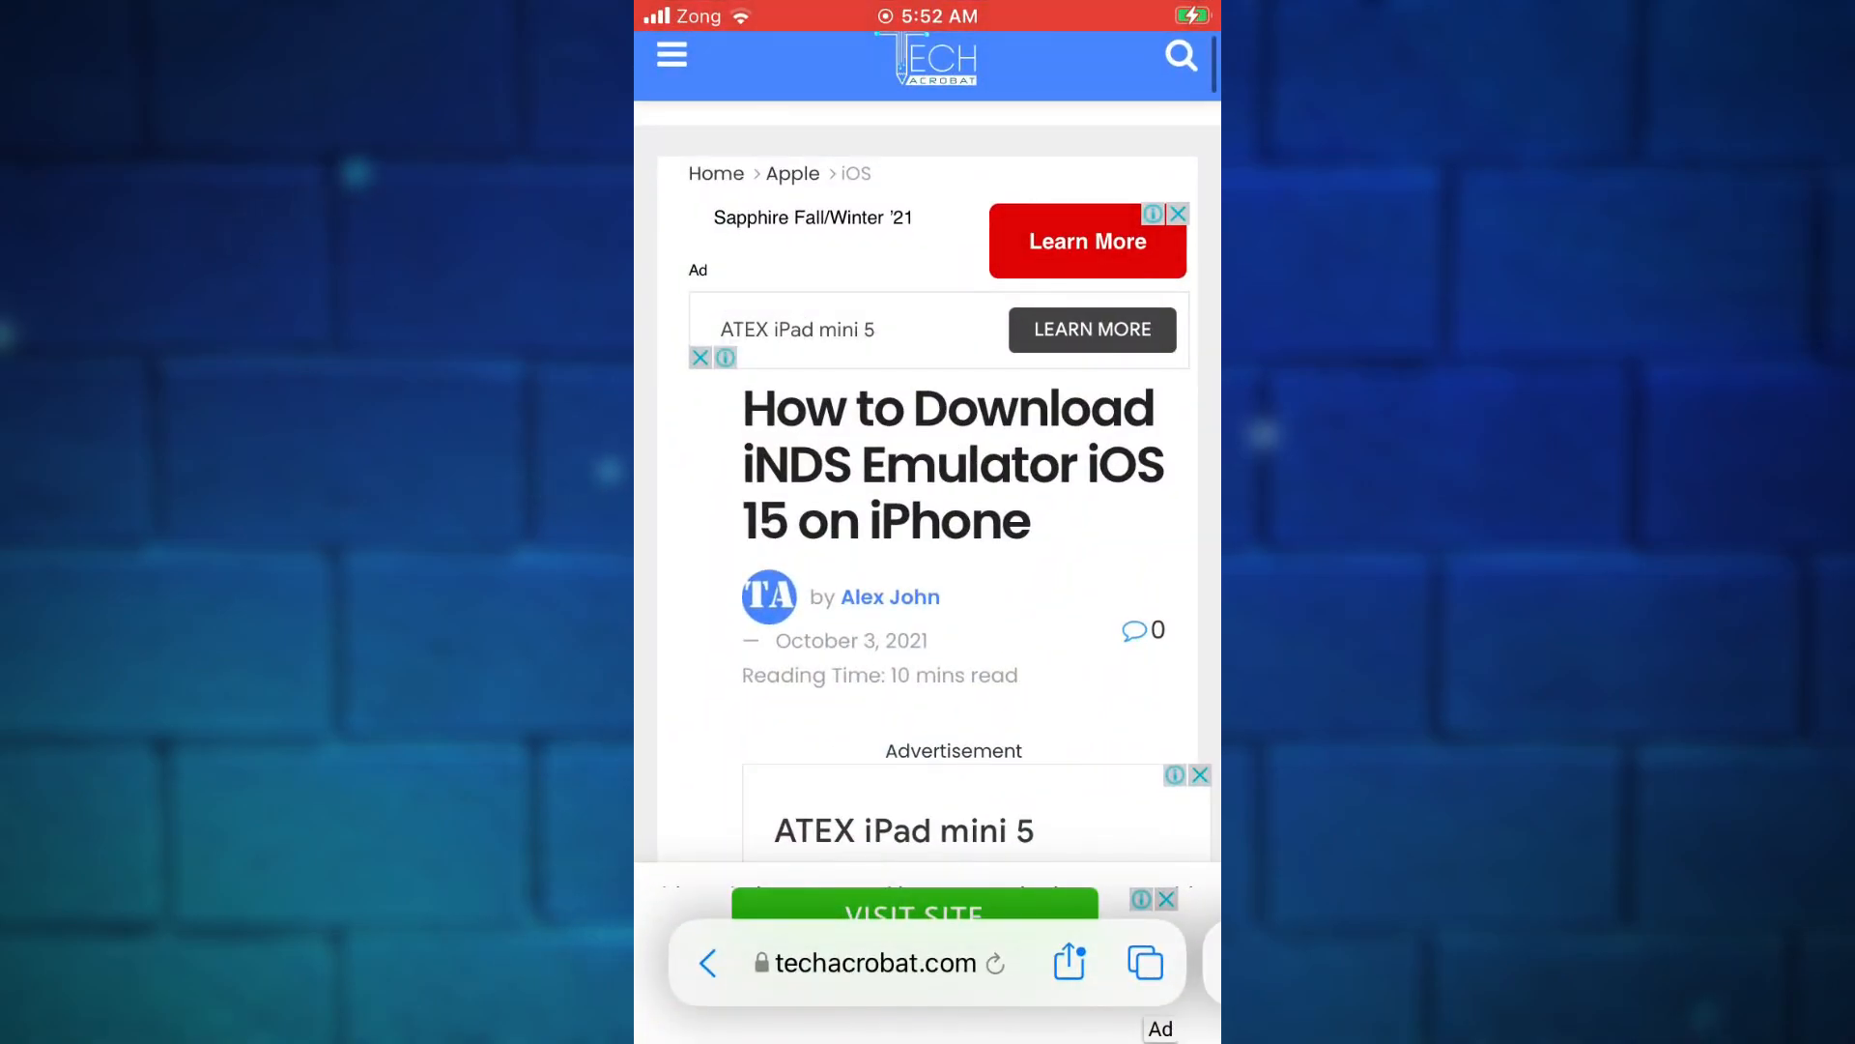
{"action": "scroll", "scroll_direction": "down", "scroll_amount": 3}
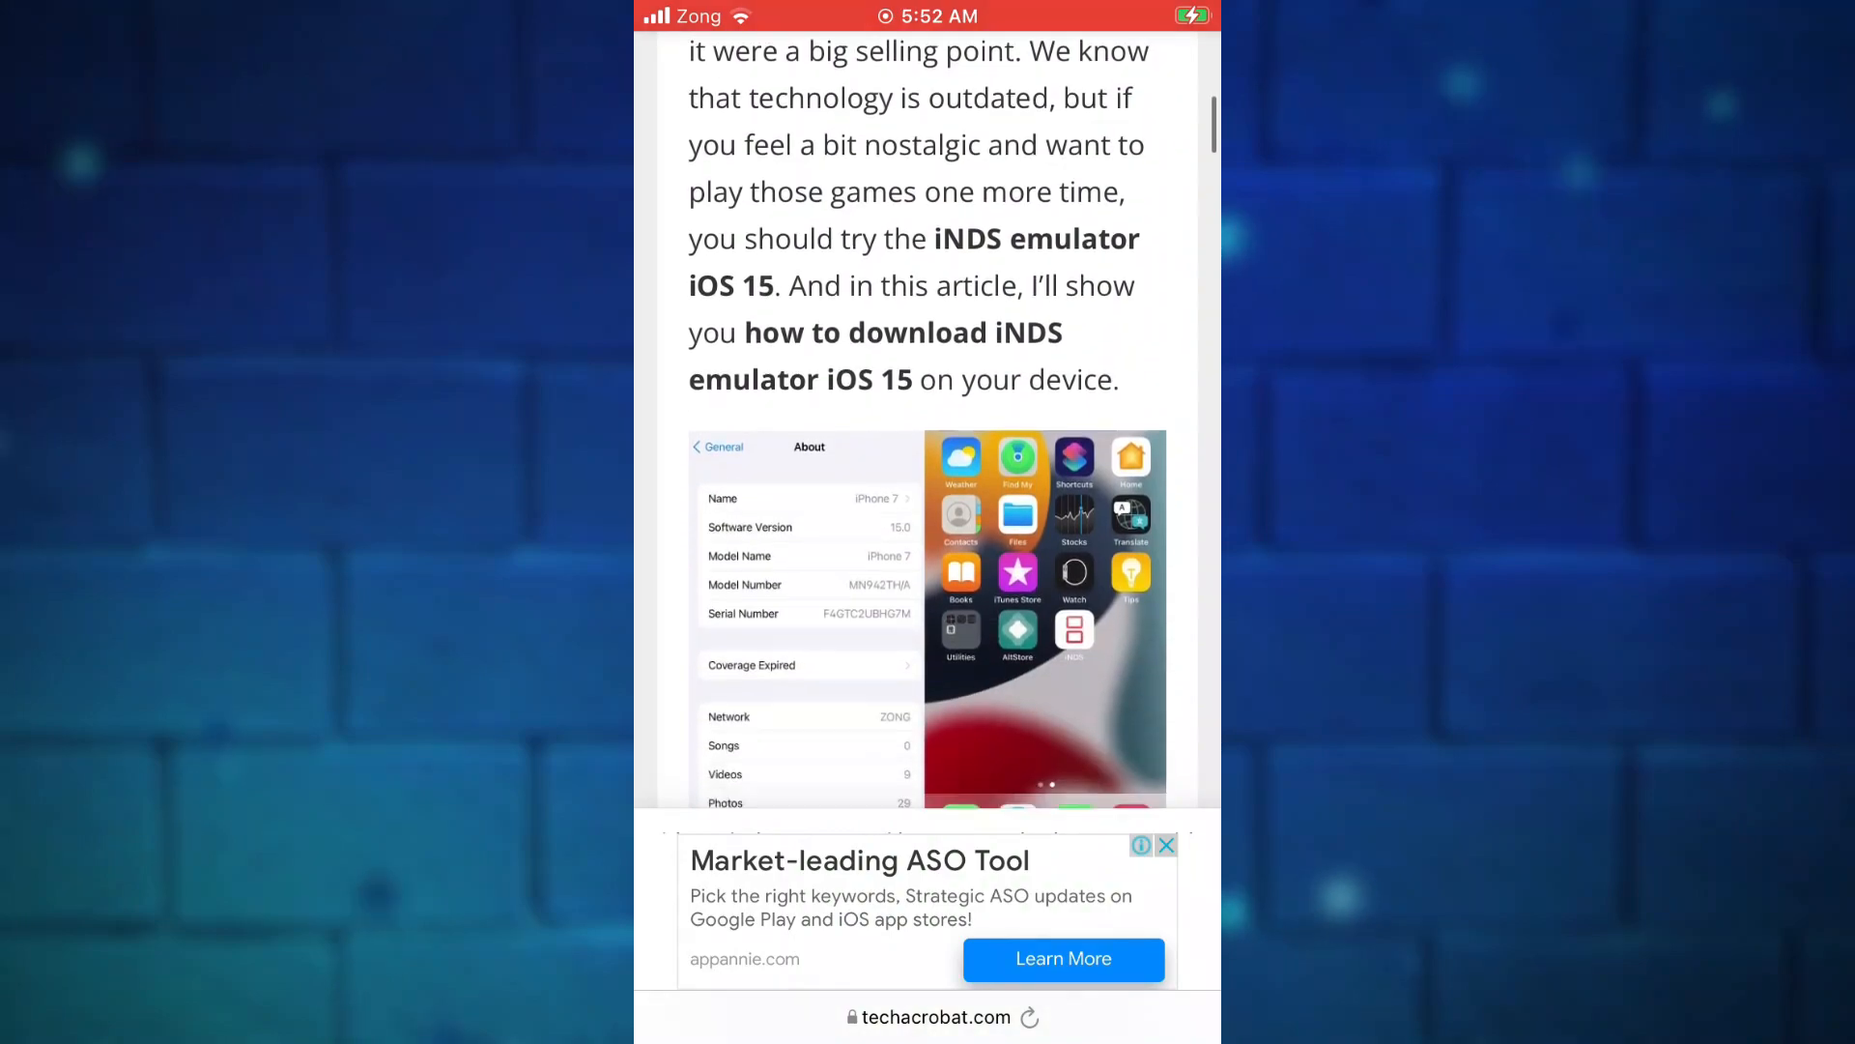
{"action": "scroll", "scroll_direction": "down", "scroll_amount": 3}
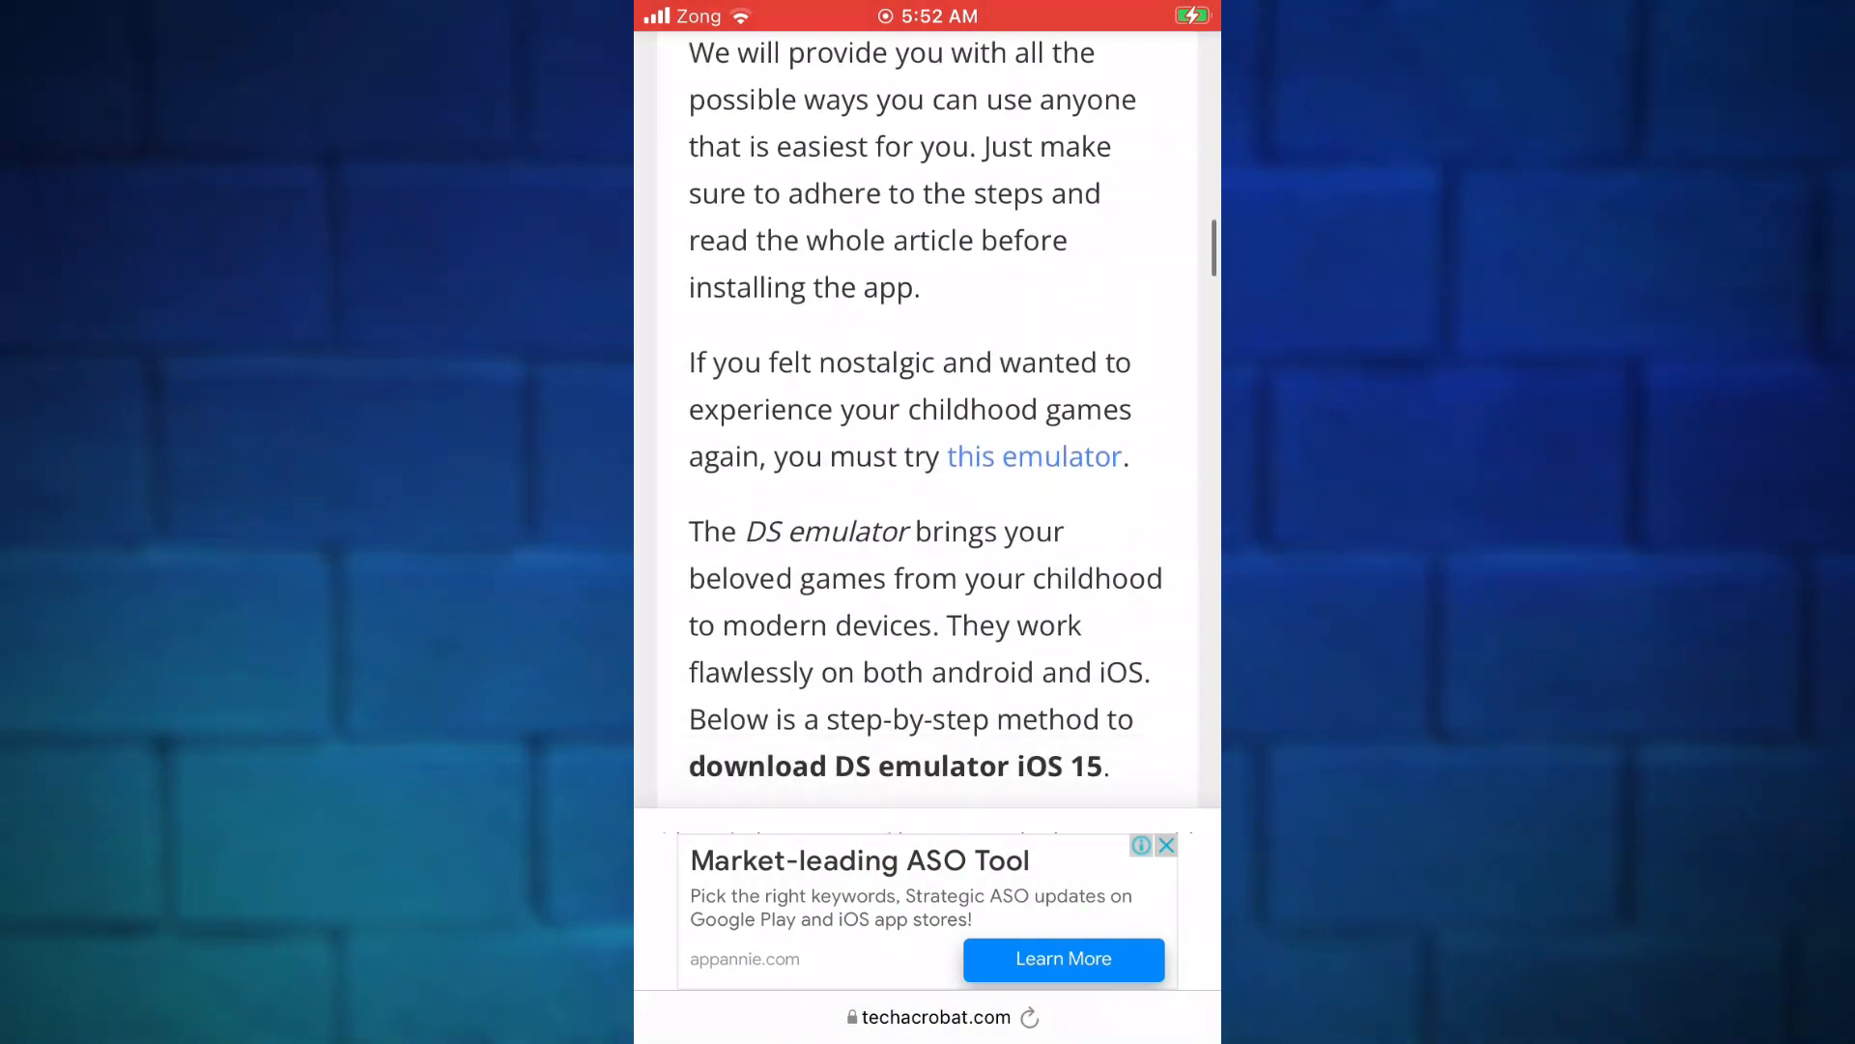
{"action": "scroll", "scroll_direction": "down", "scroll_amount": 3}
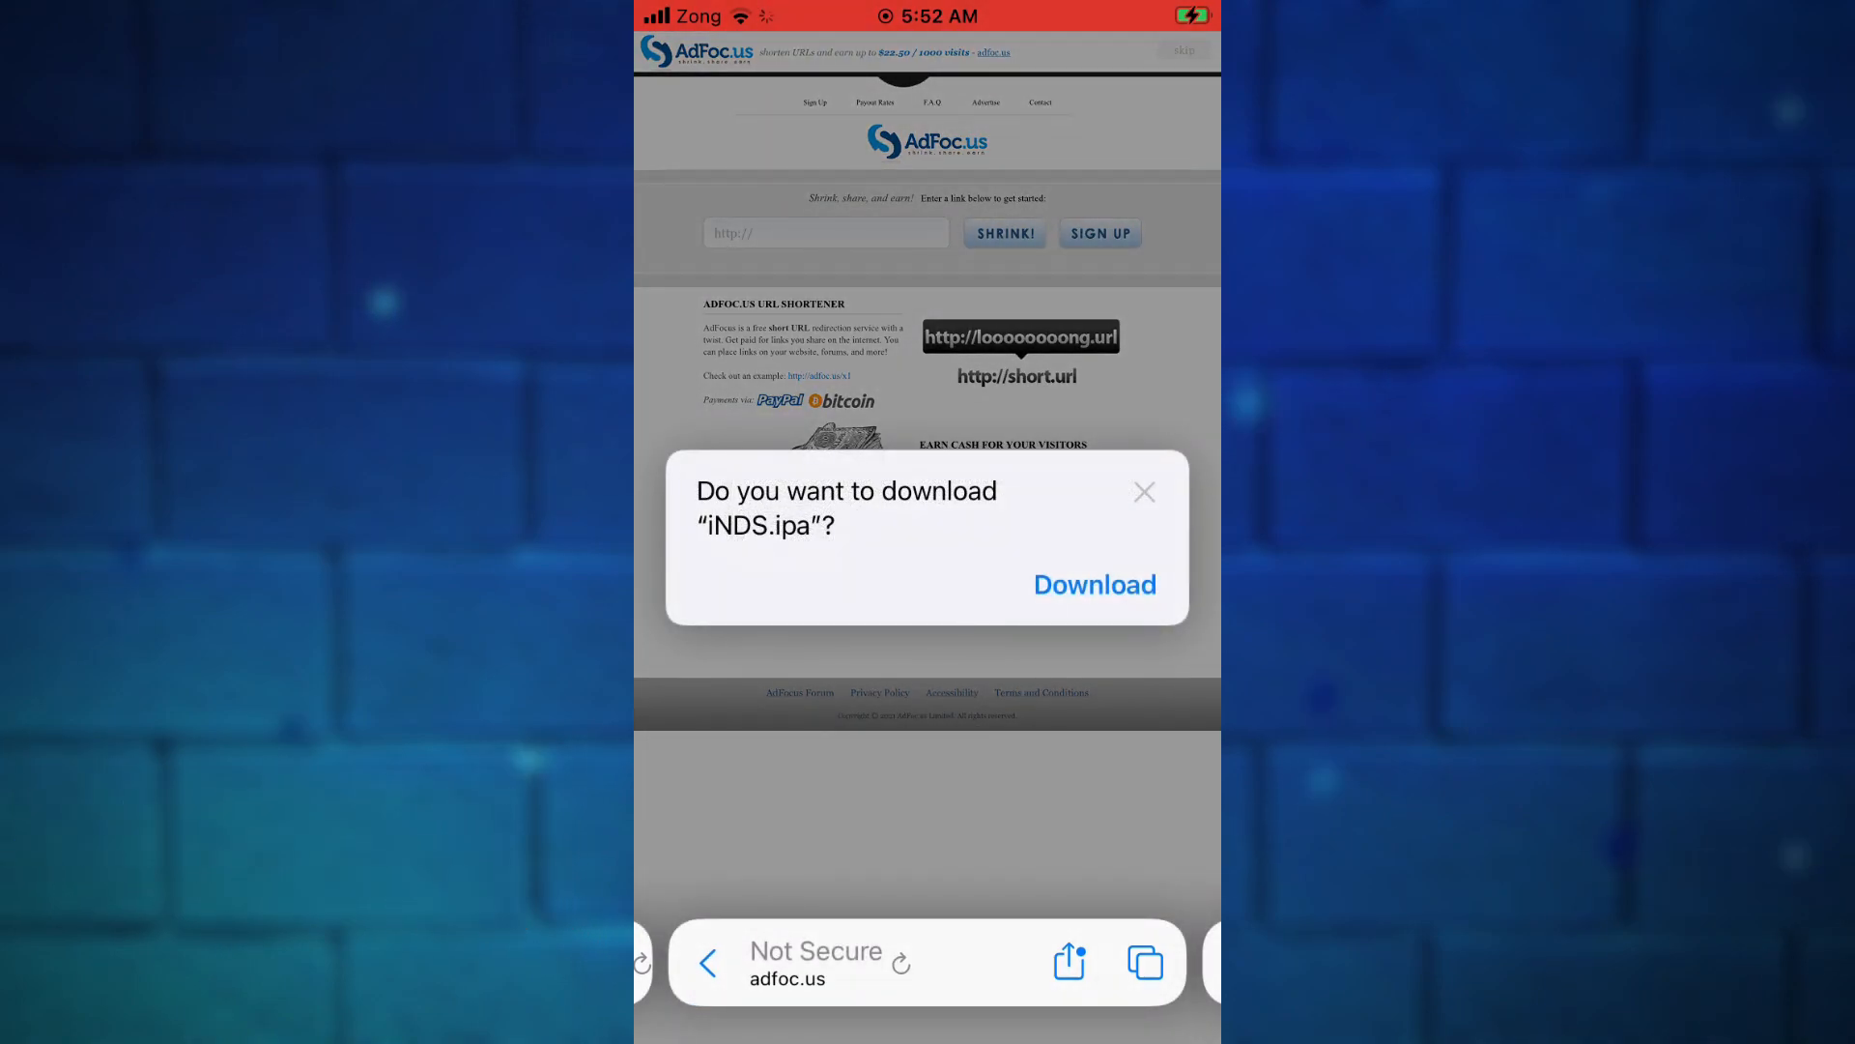
{"action": "left_click", "coordinate": [1093, 585]}
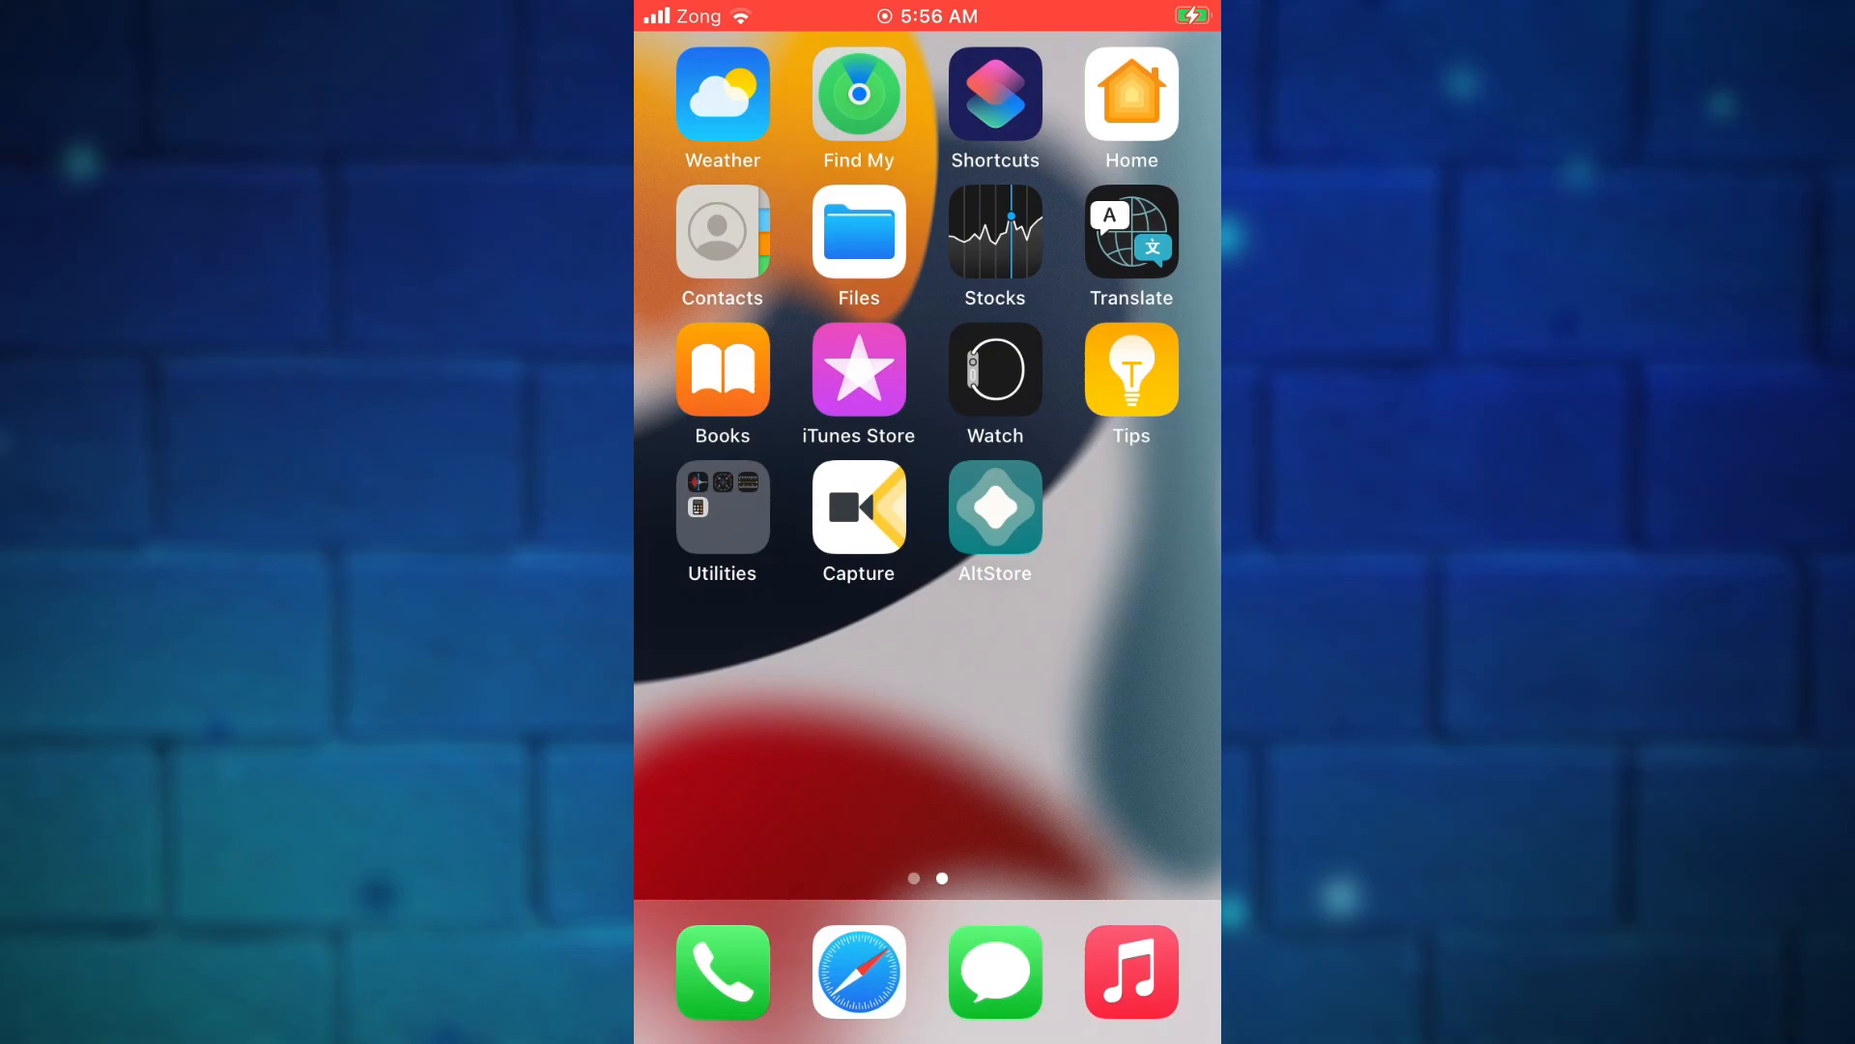
- Open AltStore and switch from News to the My Apps tab
{"action": "left_click", "coordinate": [994, 507]}
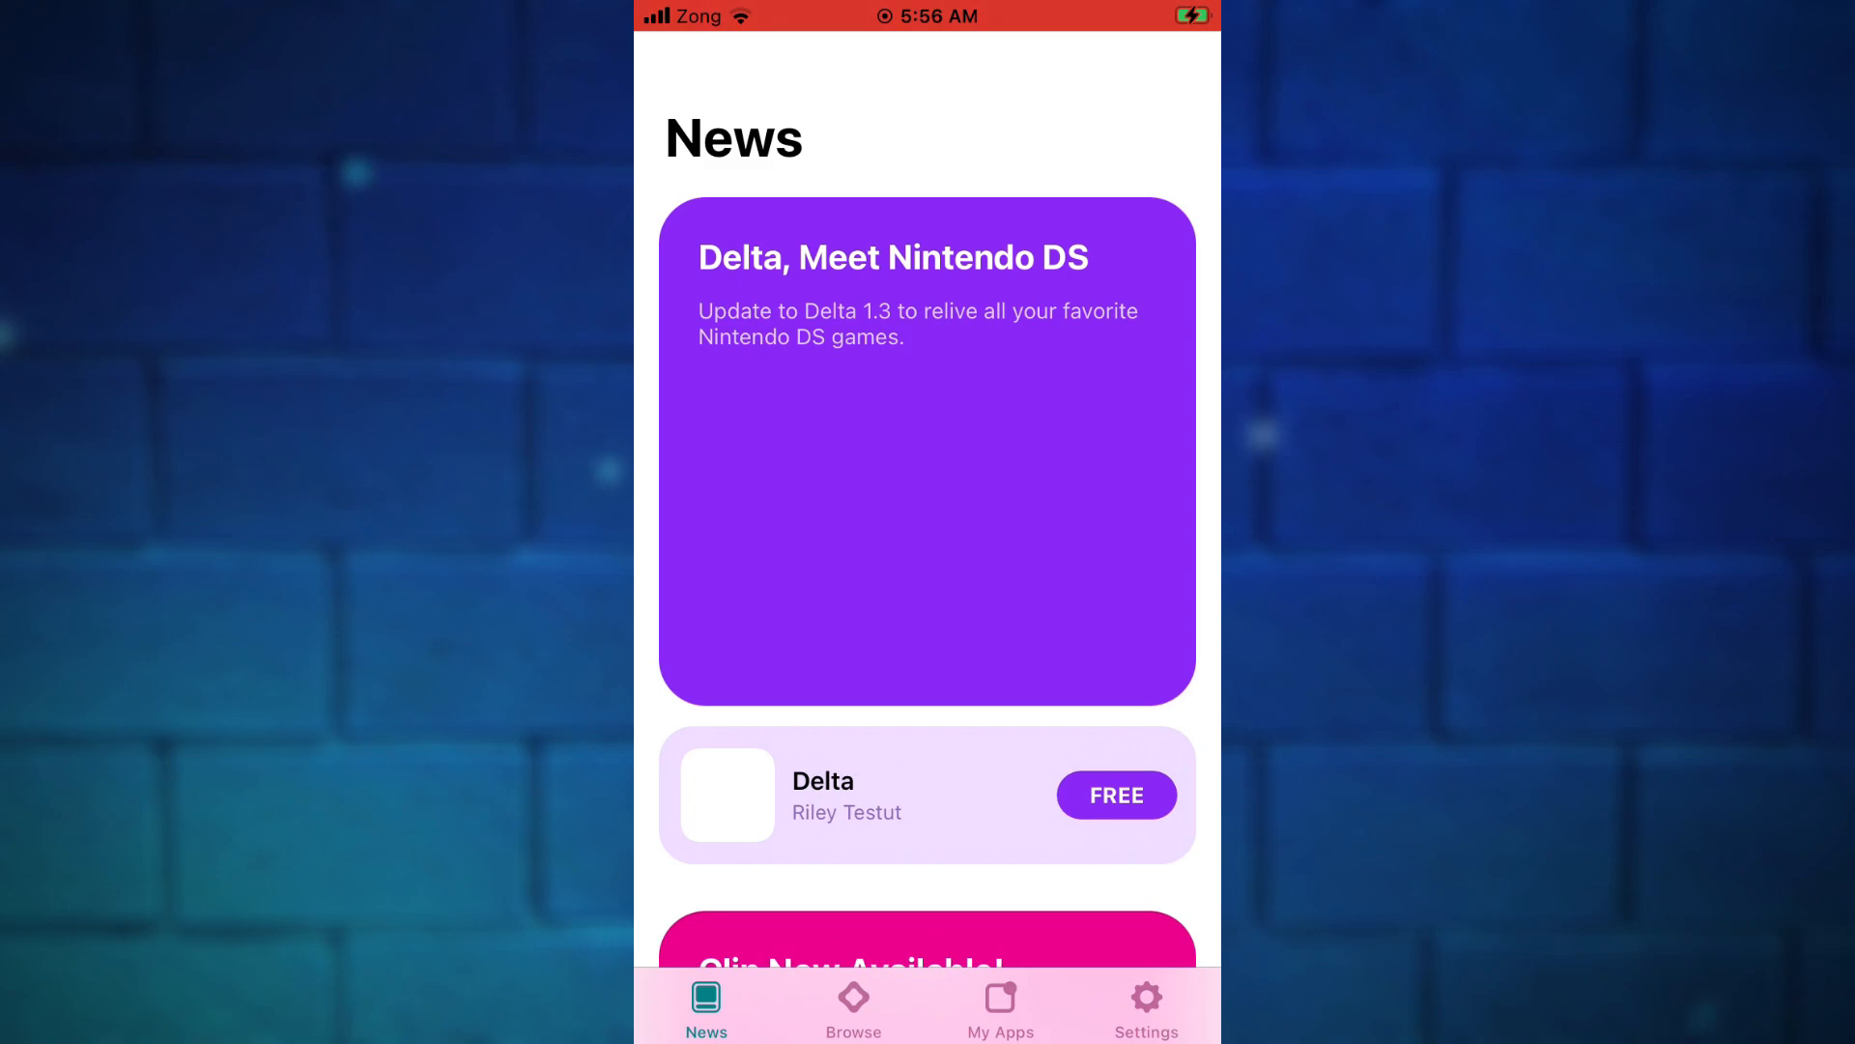
{"action": "left_click", "coordinate": [1000, 1008]}
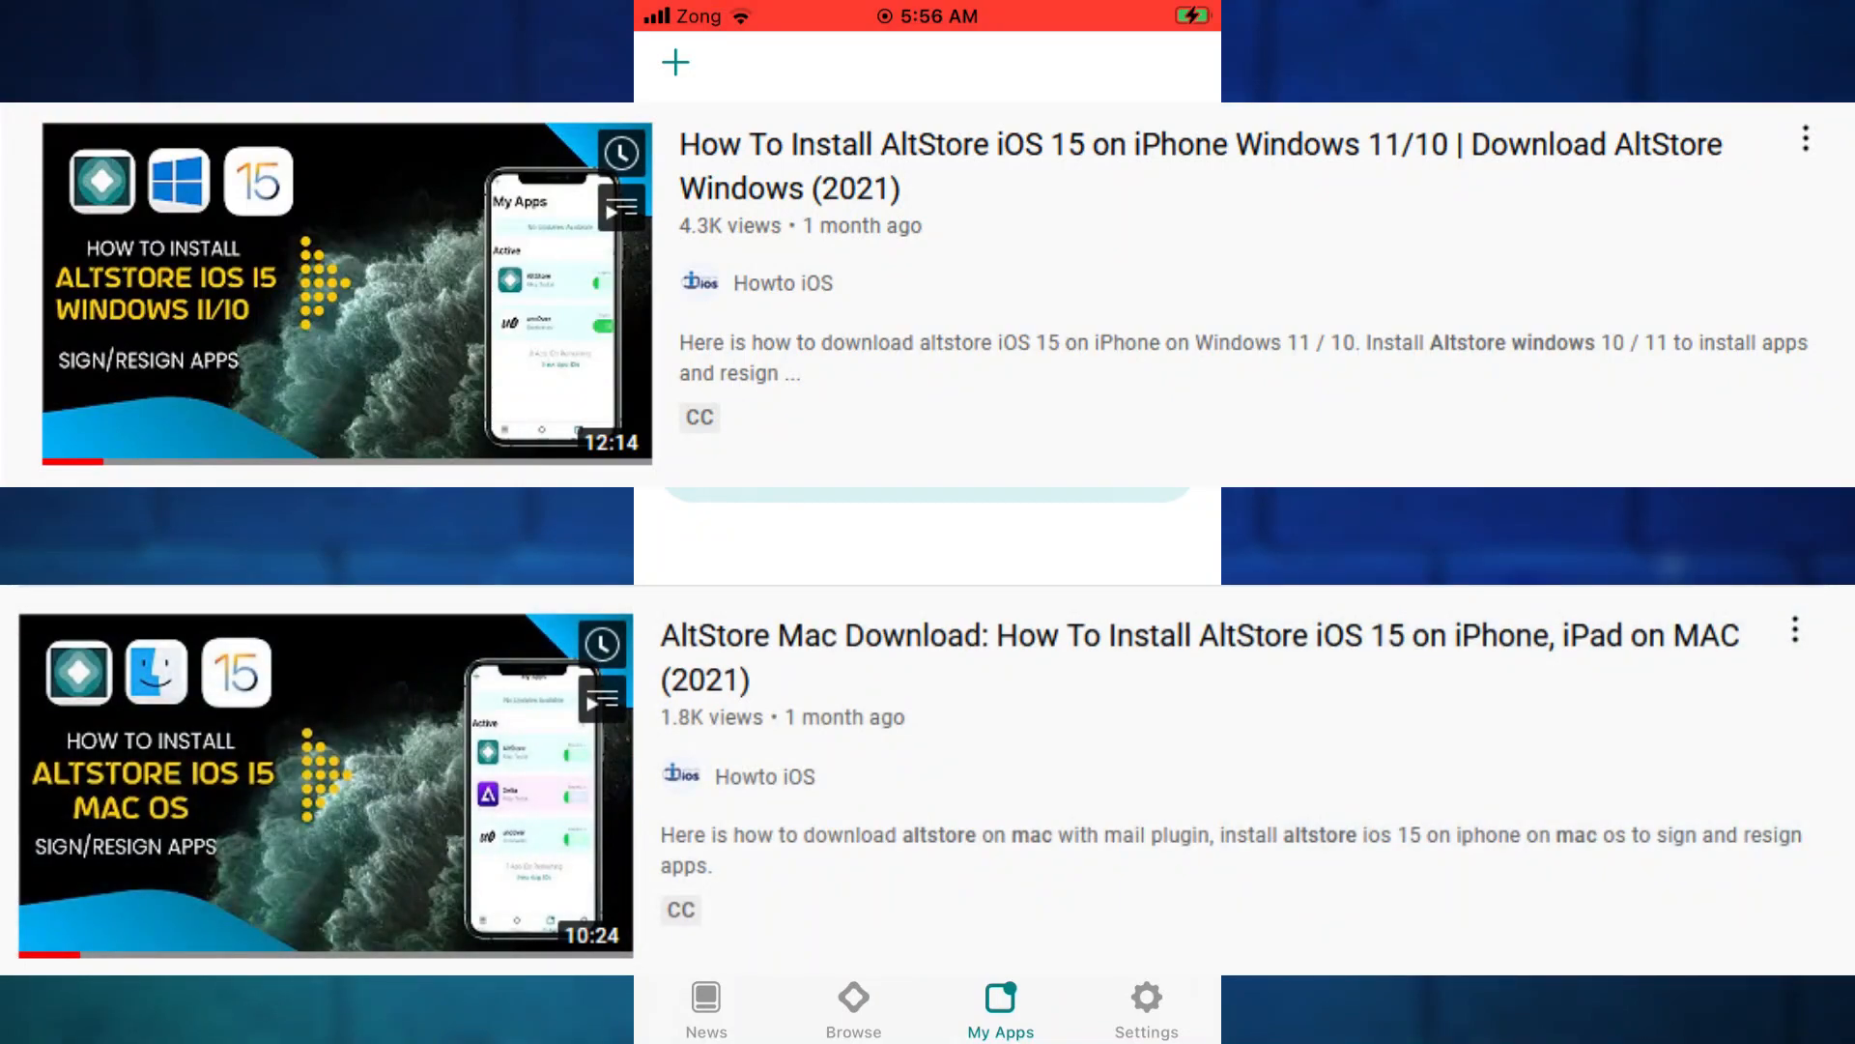
{"action": "left_click", "coordinate": [1001, 1007]}
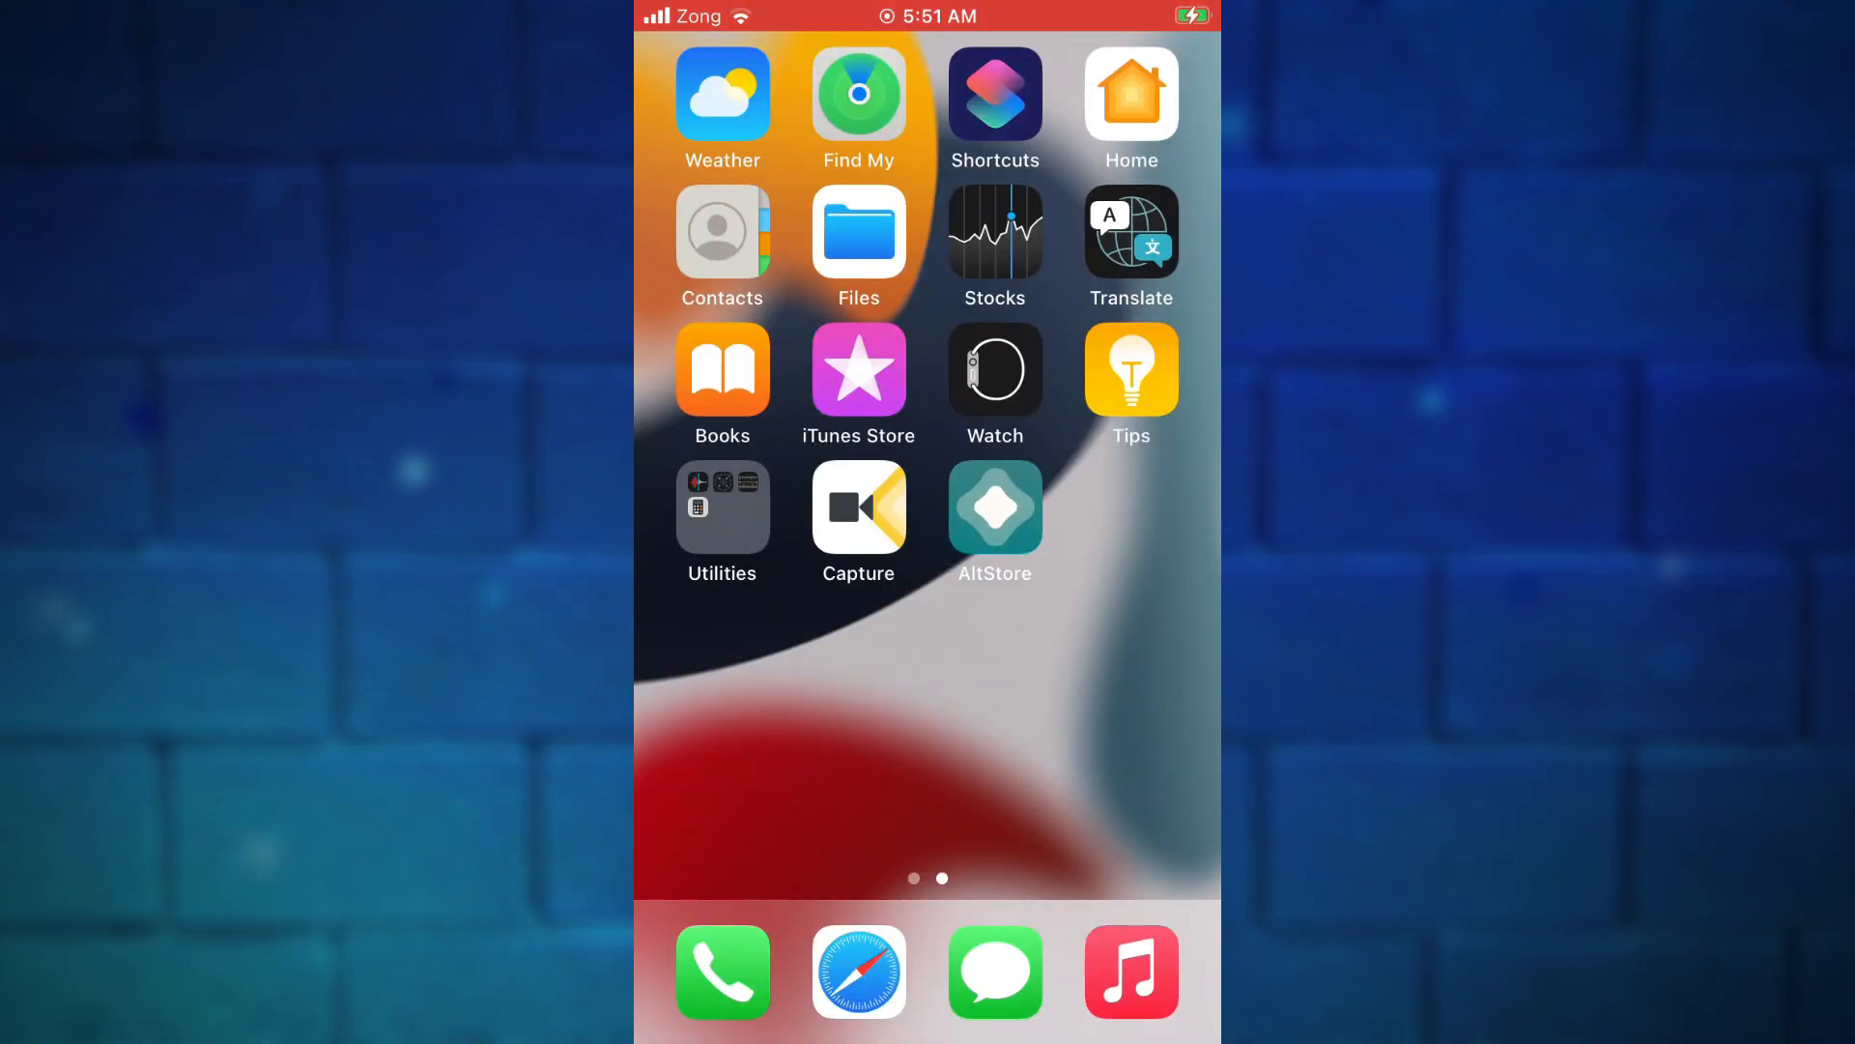
- Launch AltStore and cancel the Untrusted Developer alert
{"action": "left_click", "coordinate": [995, 510]}
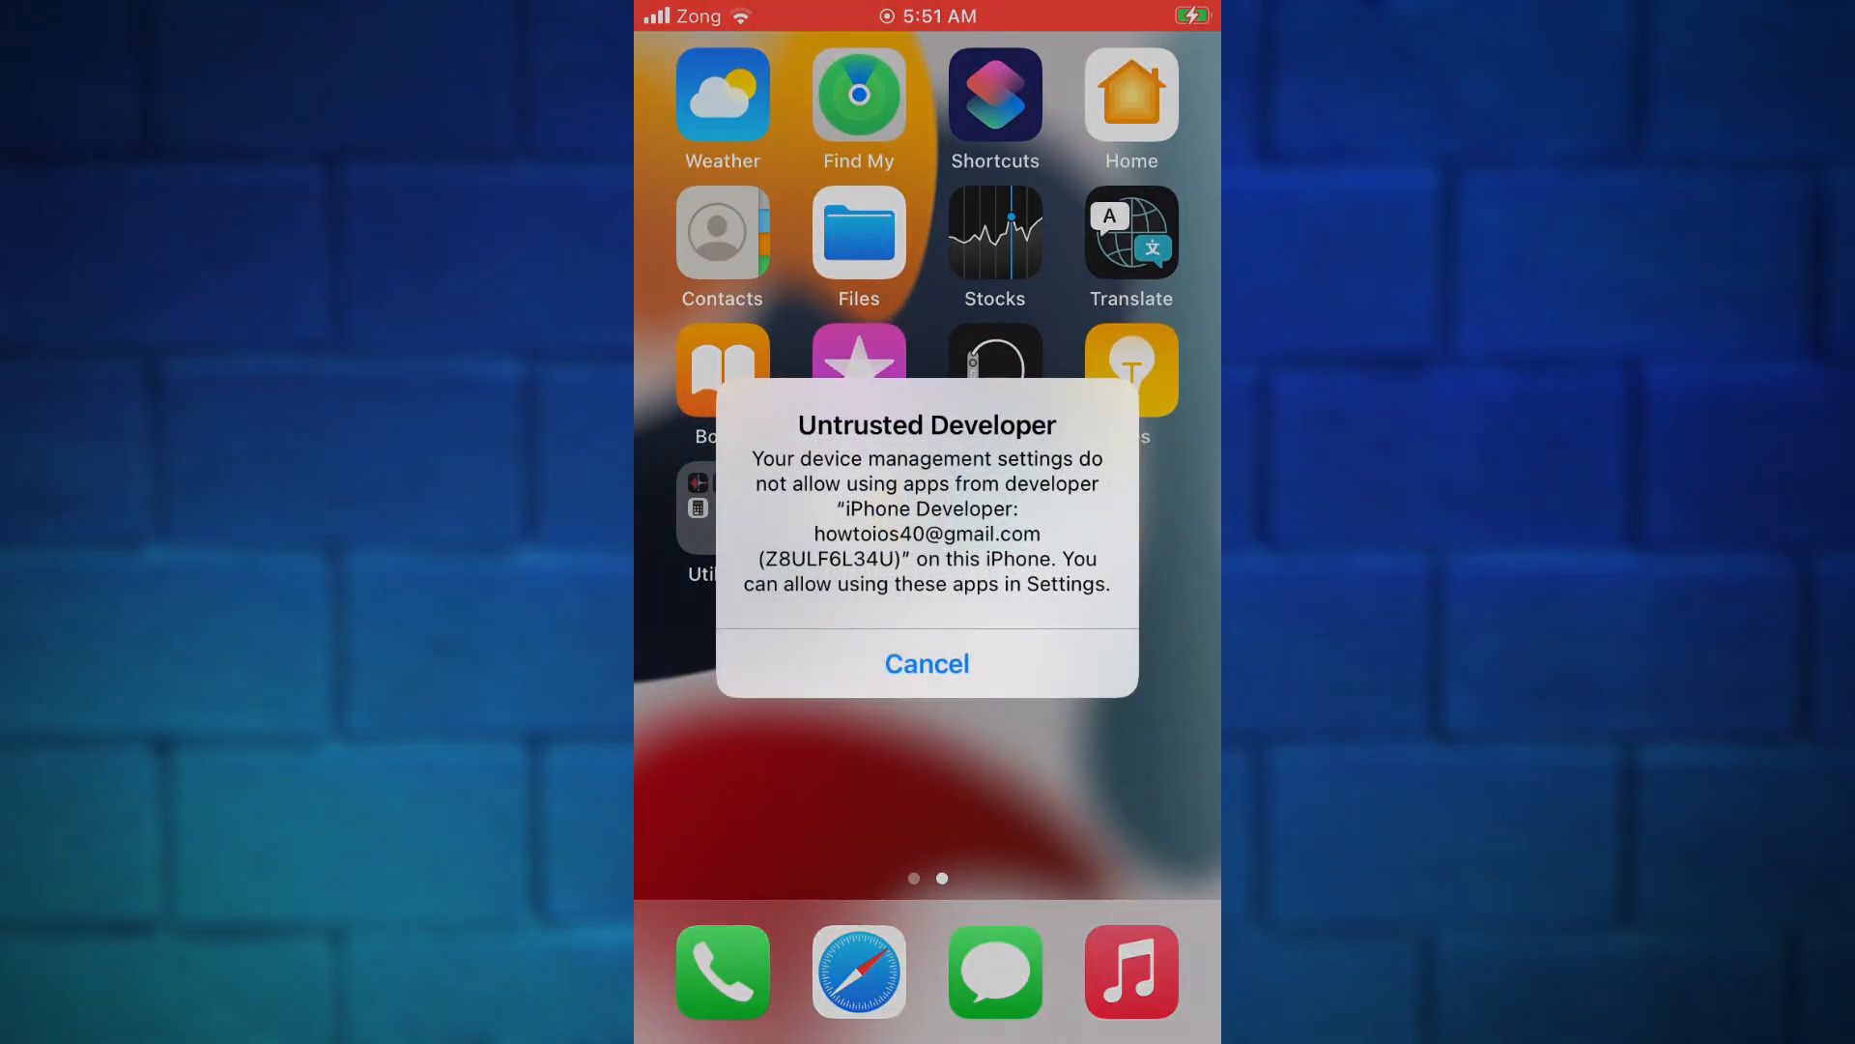
{"action": "left_click", "coordinate": [927, 663]}
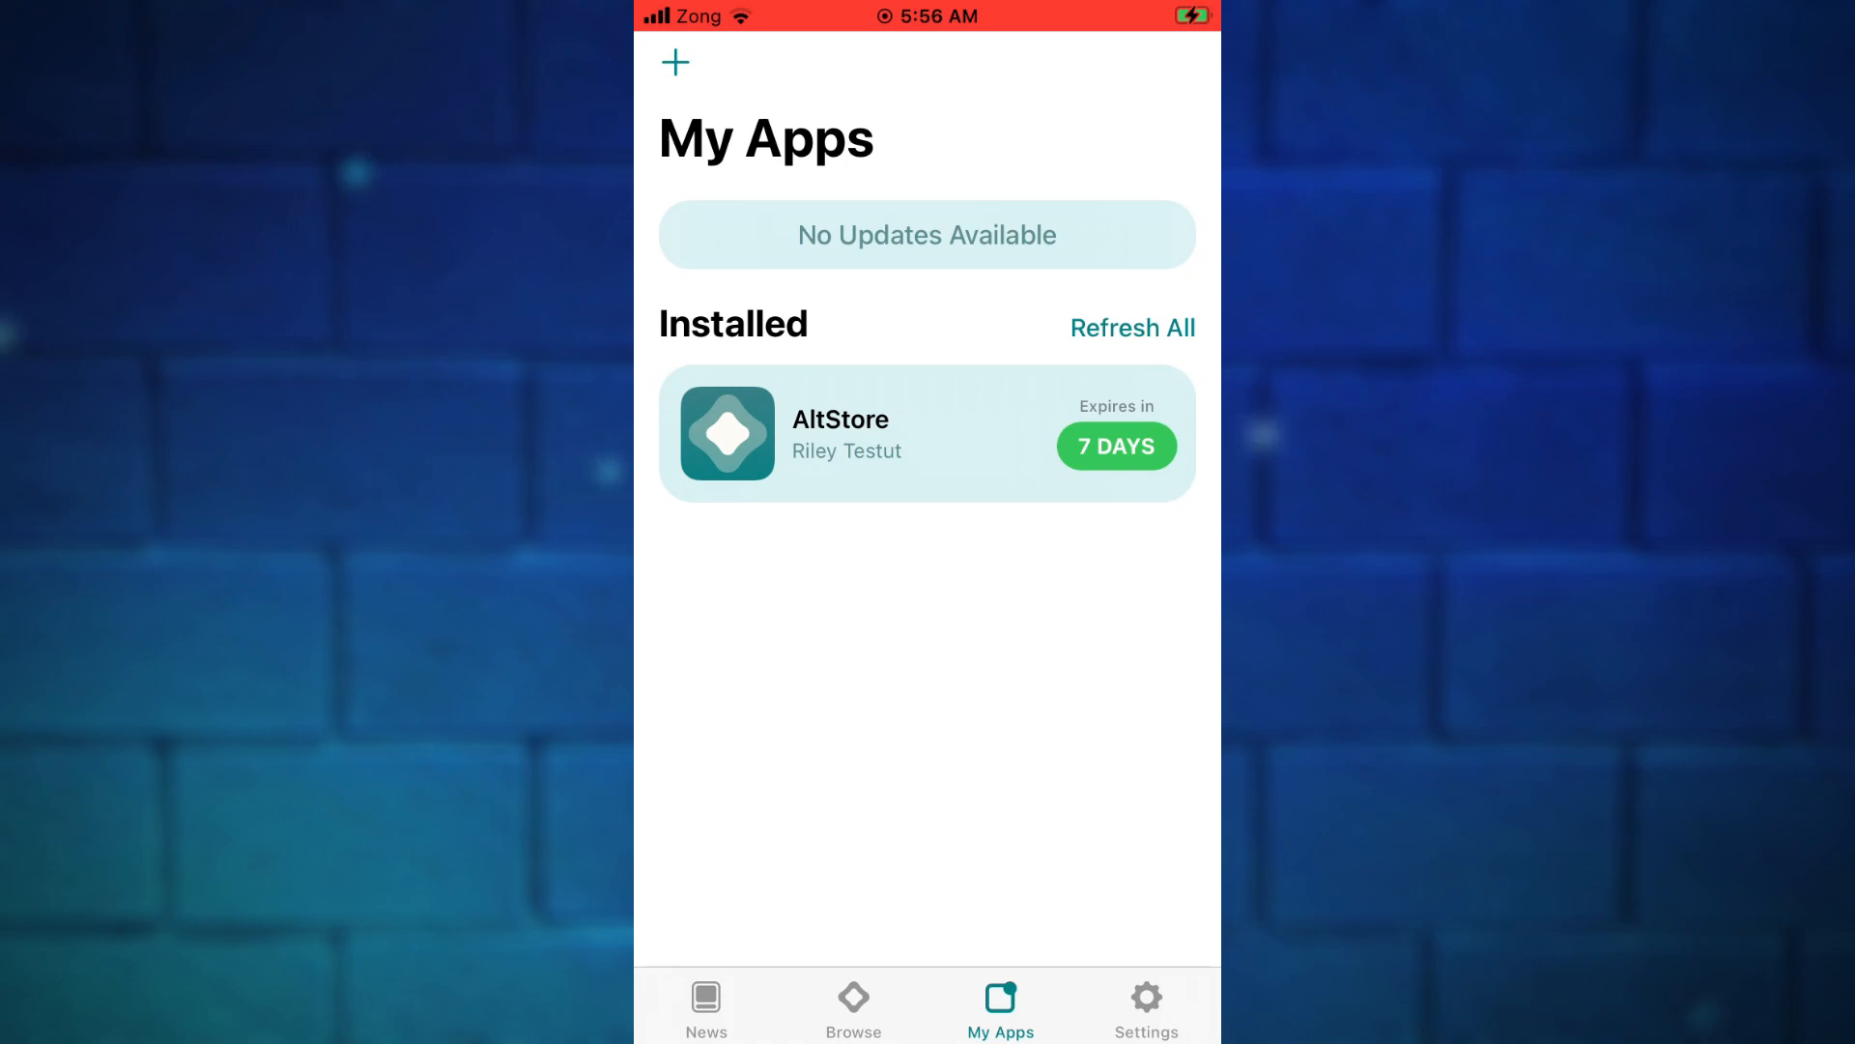
- Tap + on My Apps to show the Welcome to AltStore sign-in sheet
{"action": "left_click", "coordinate": [676, 61]}
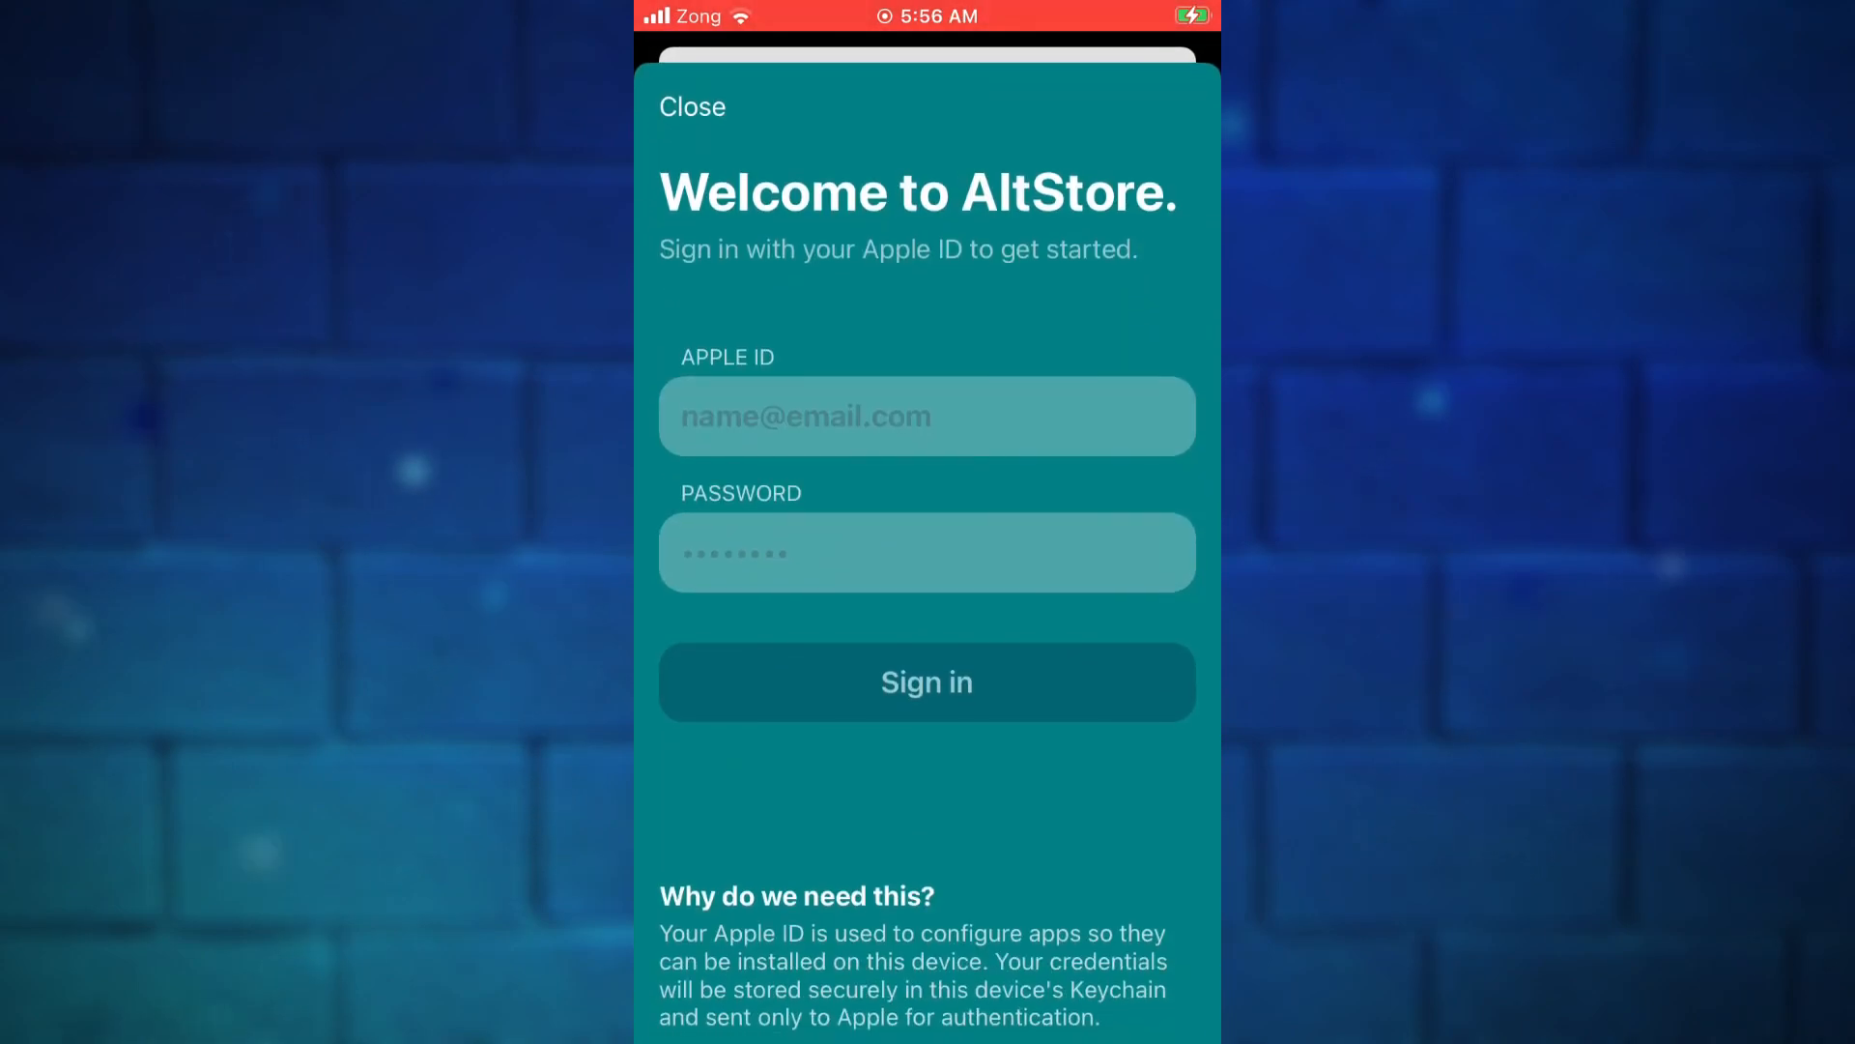
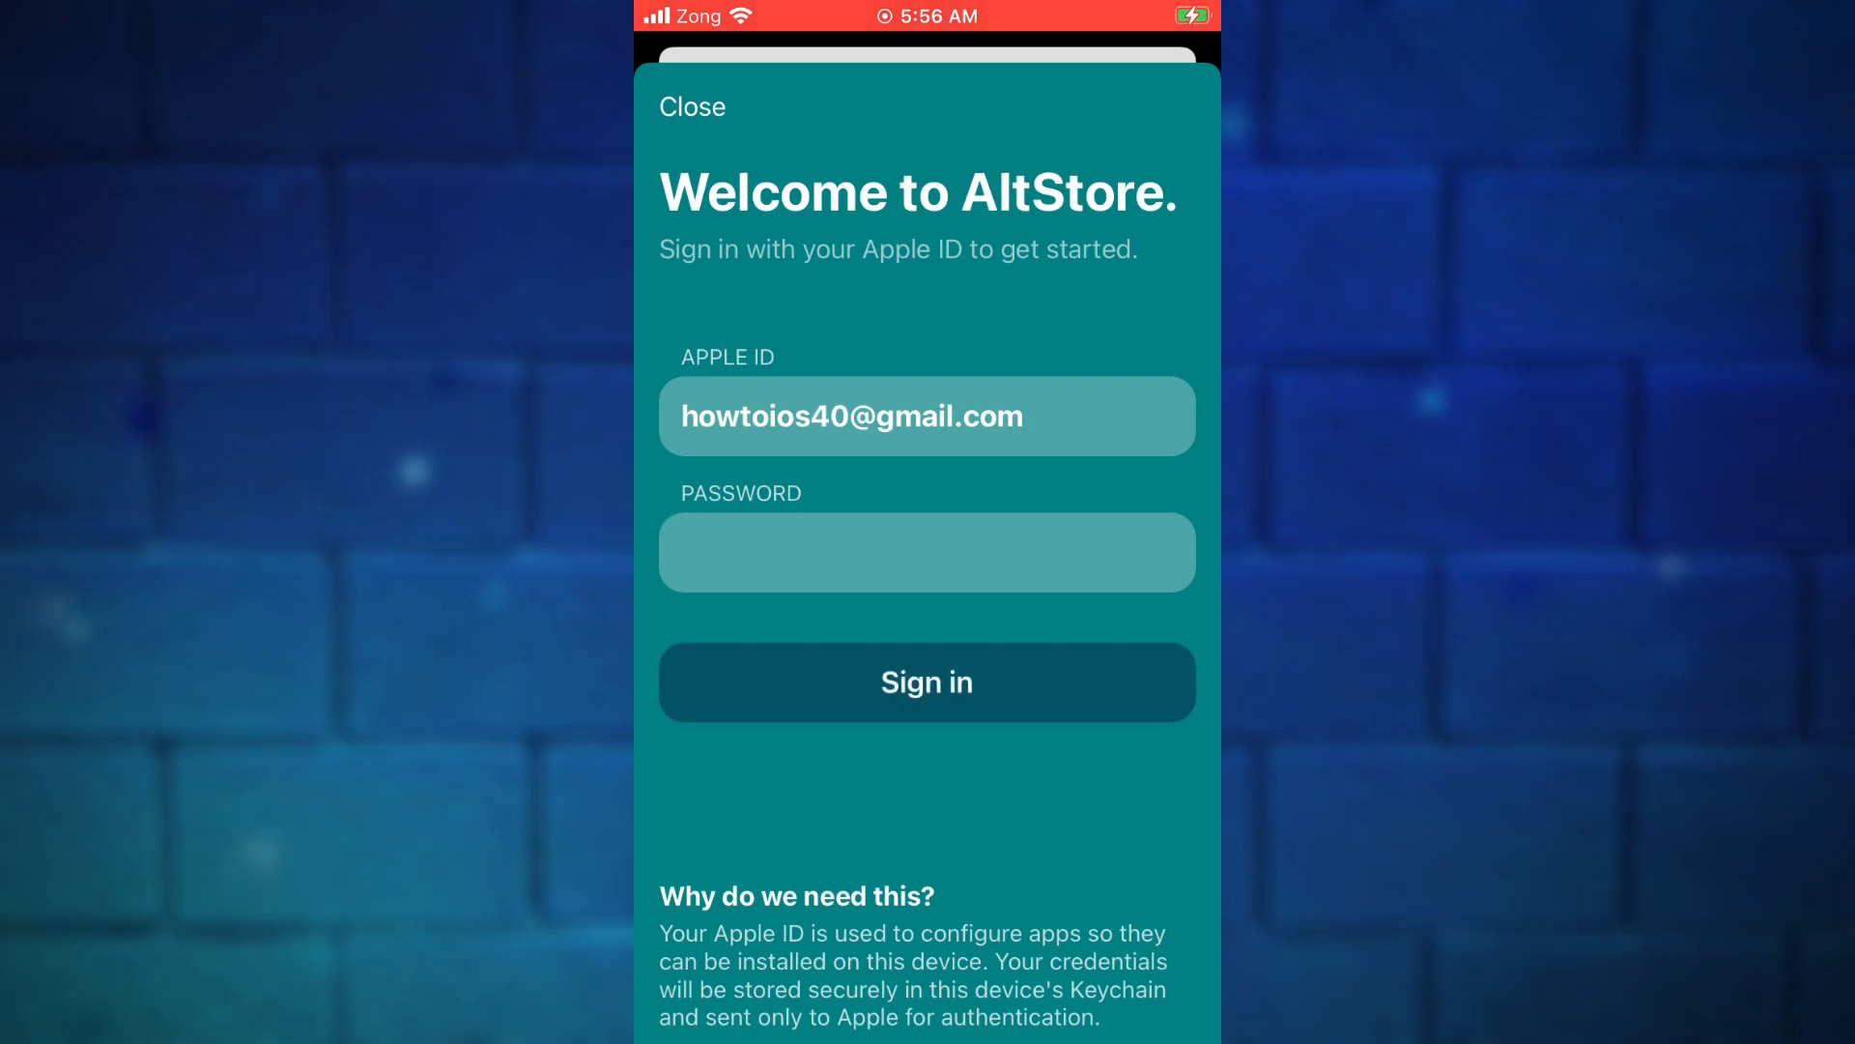
- Sign in to AltStore with the Apple ID and password and dismiss the introduction
{"action": "left_click", "coordinate": [927, 682]}
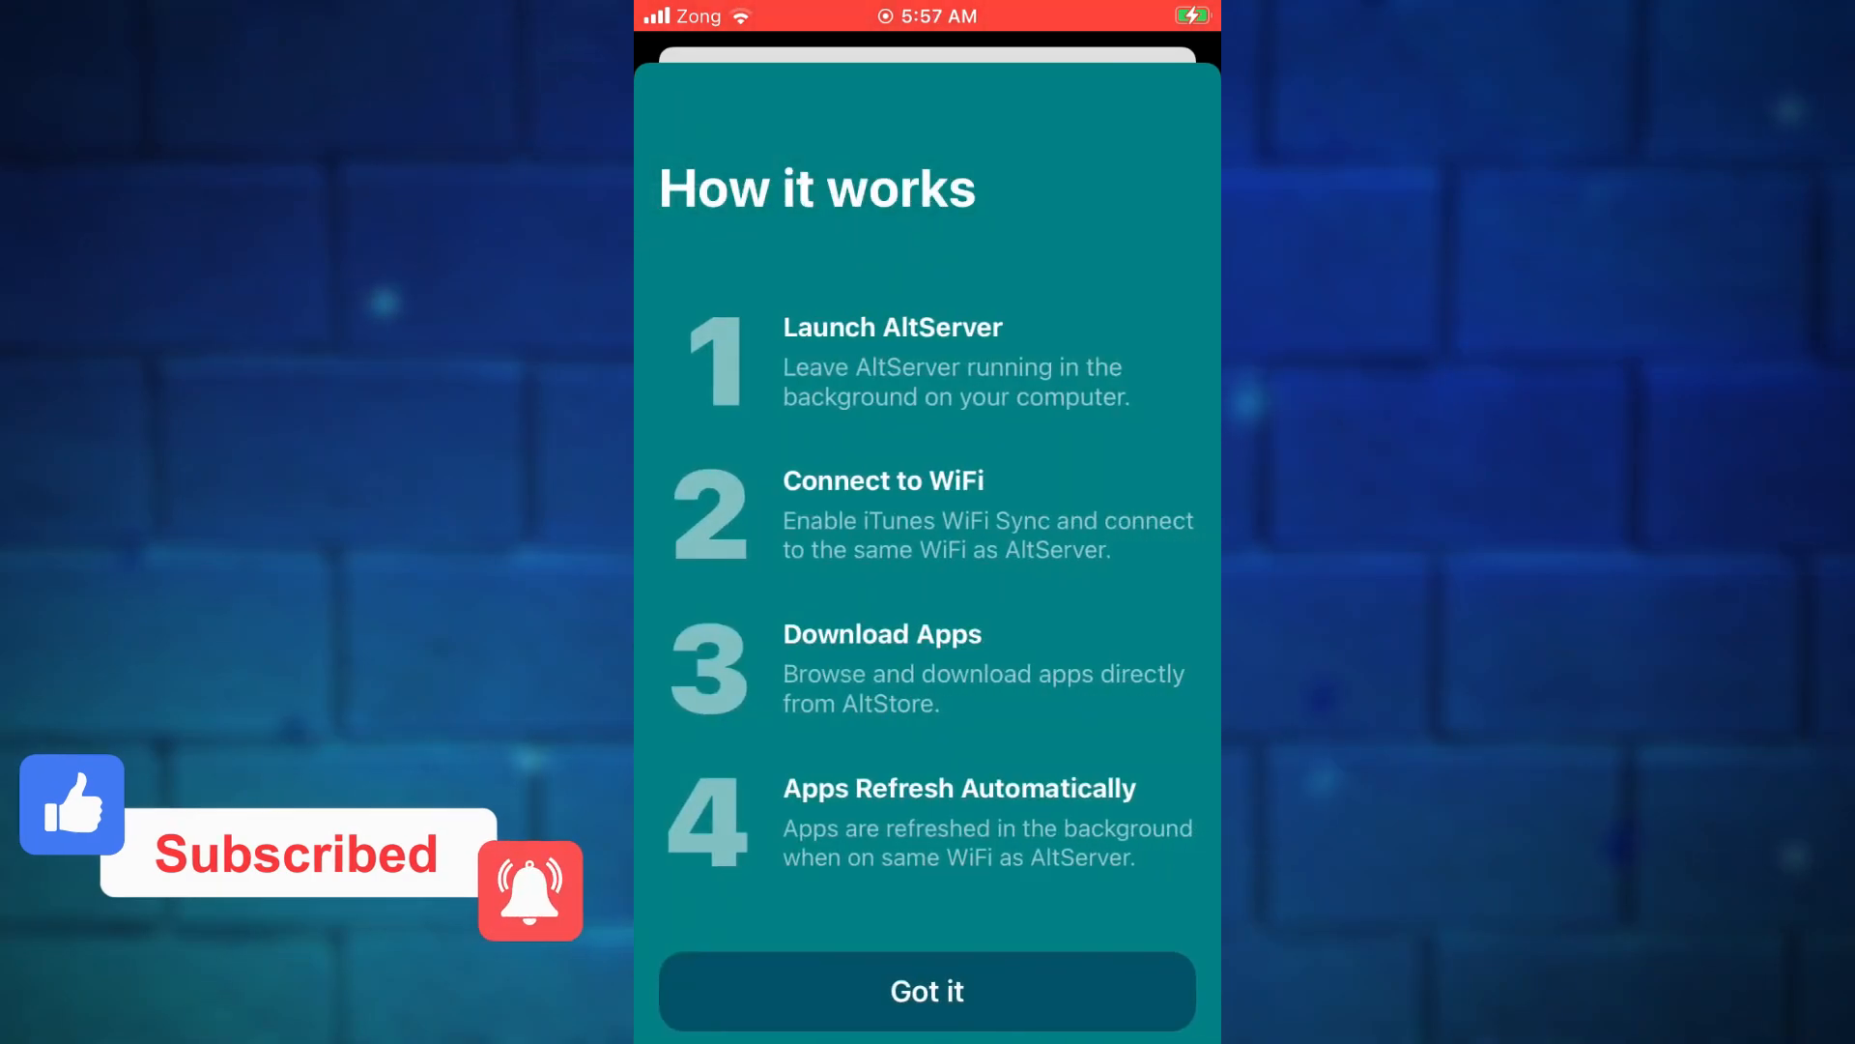
{"action": "left_click", "coordinate": [927, 990]}
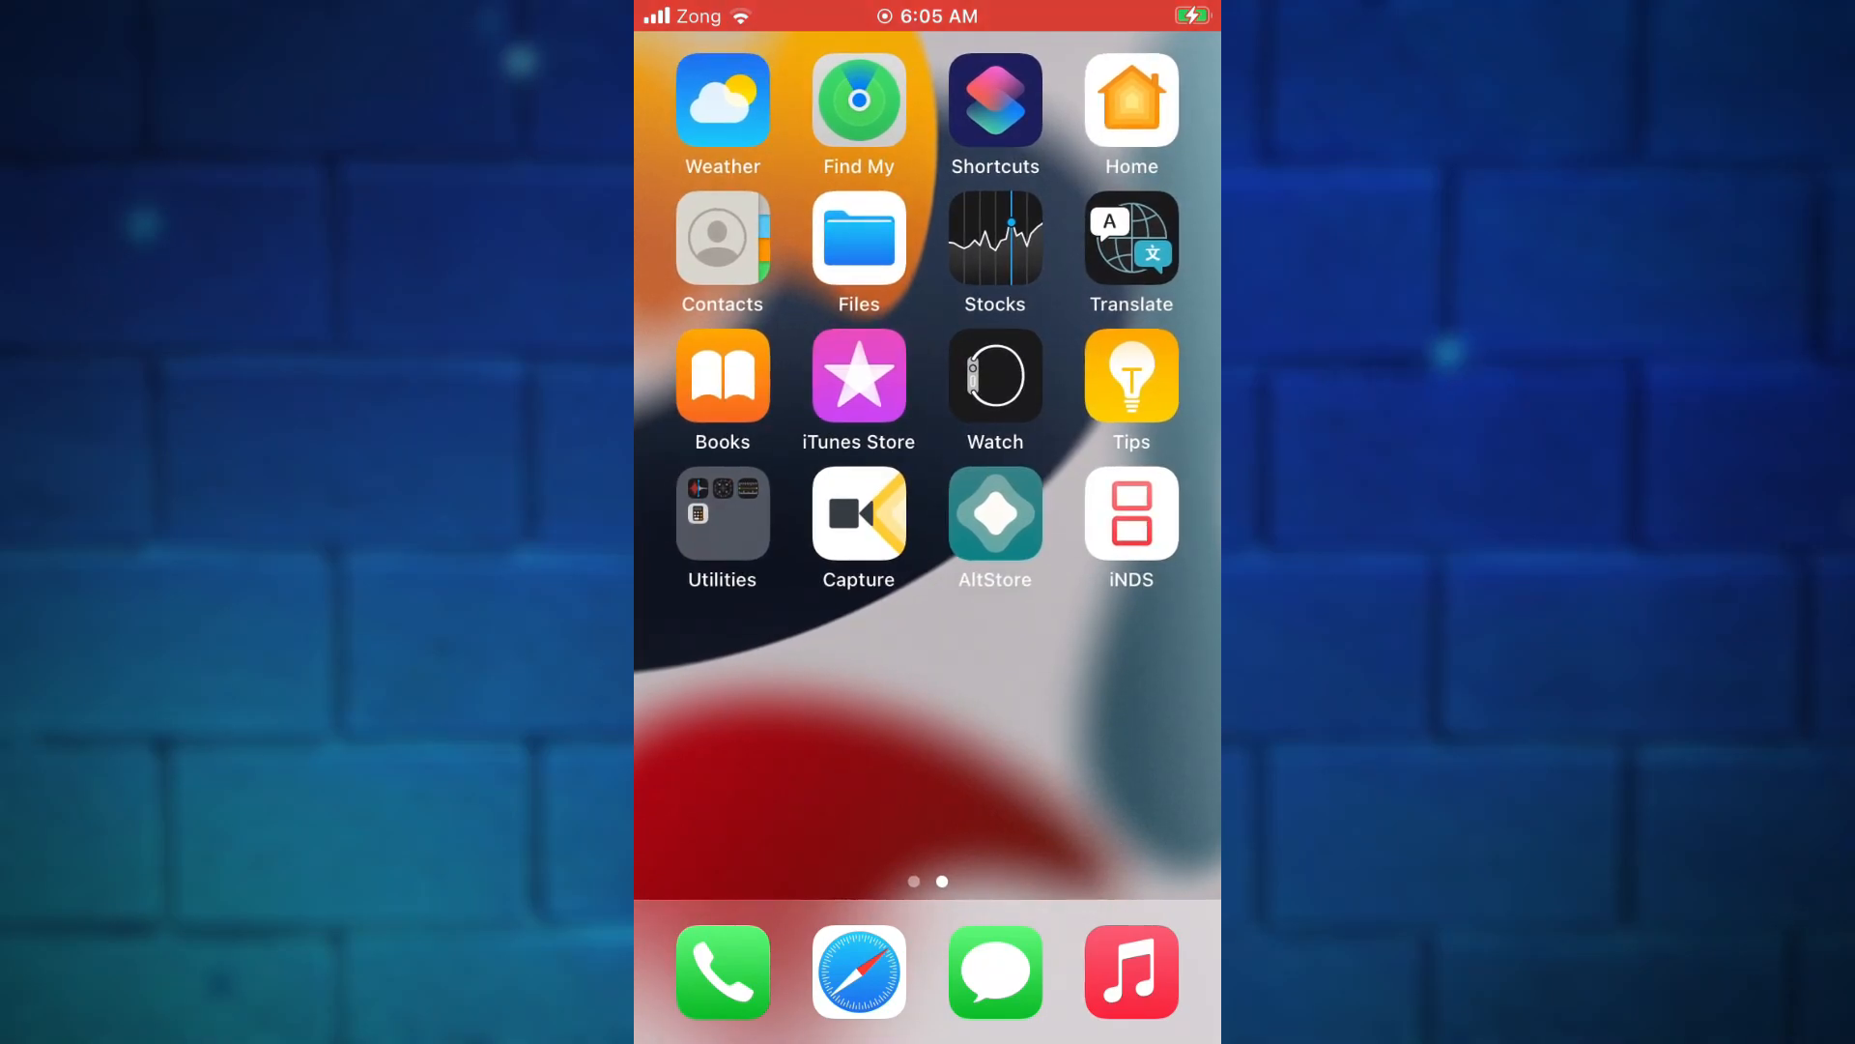
- Open iNDS and launch New Super Mario Bros. normally from the ROM List
{"action": "left_click", "coordinate": [1128, 511]}
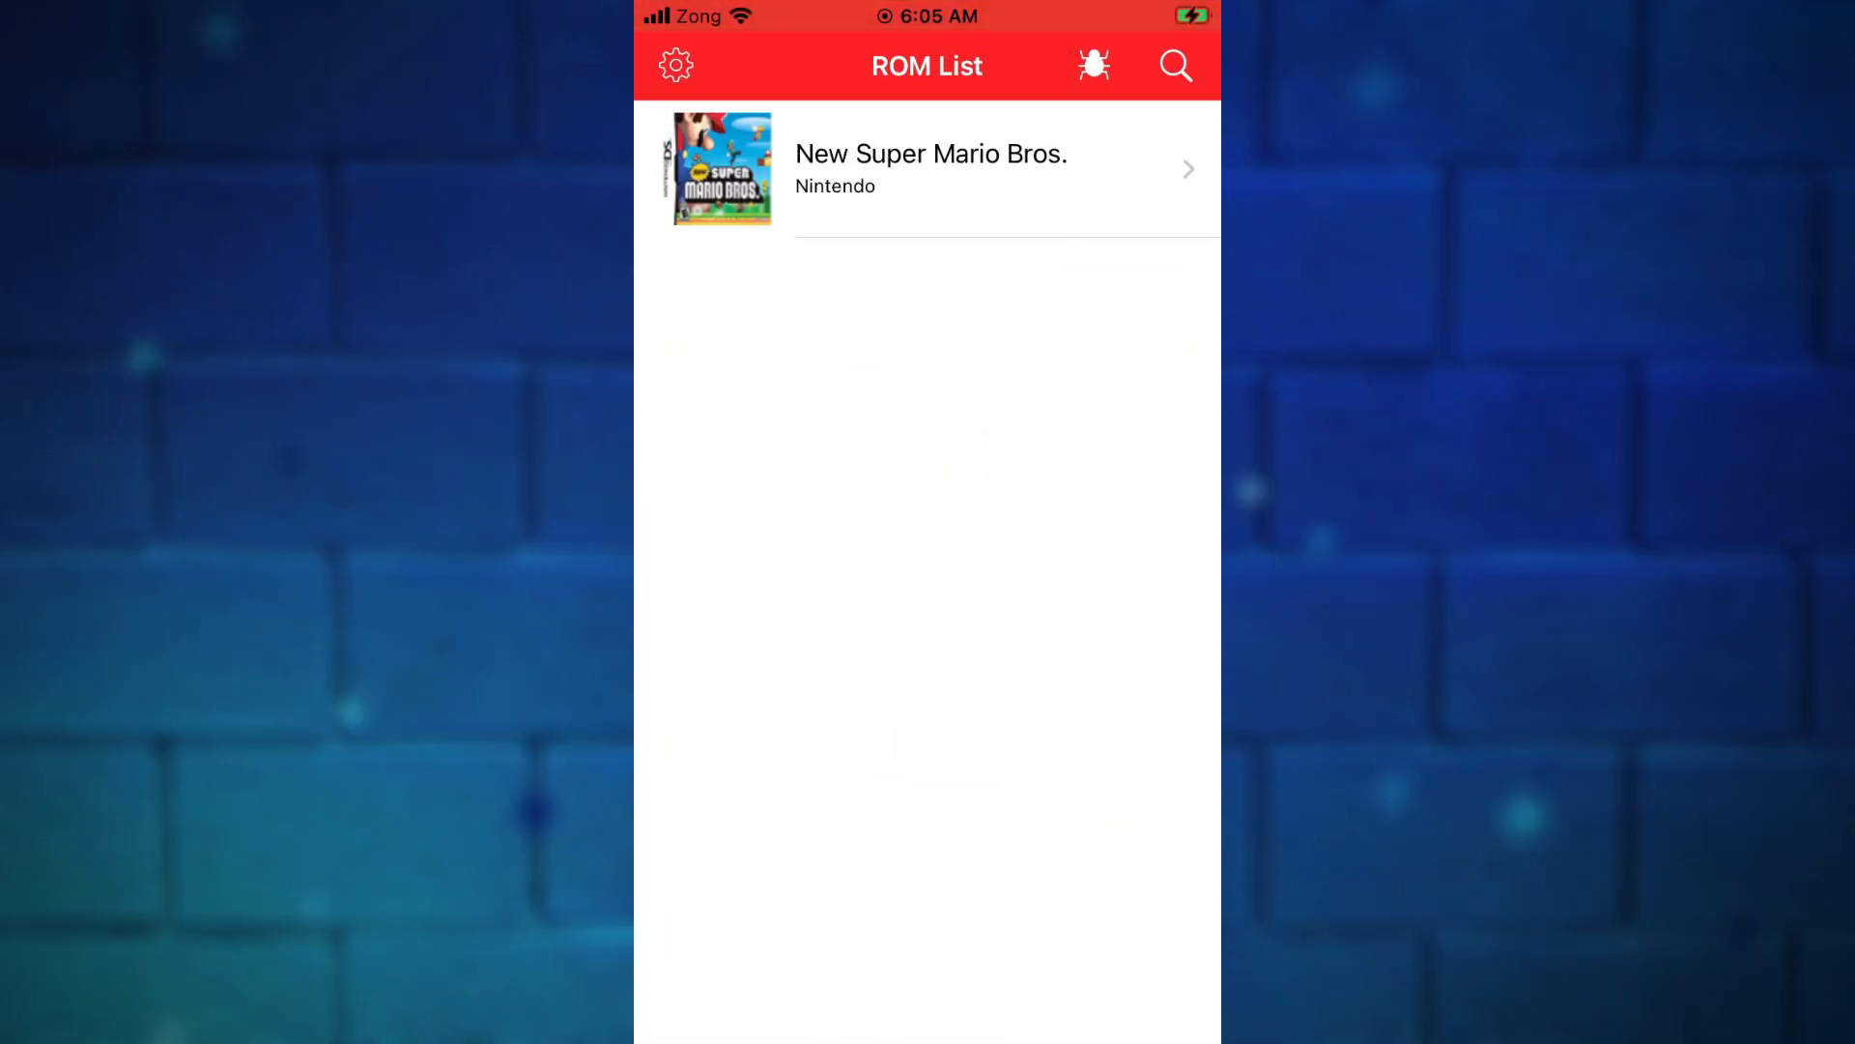
{"action": "left_click", "coordinate": [930, 169]}
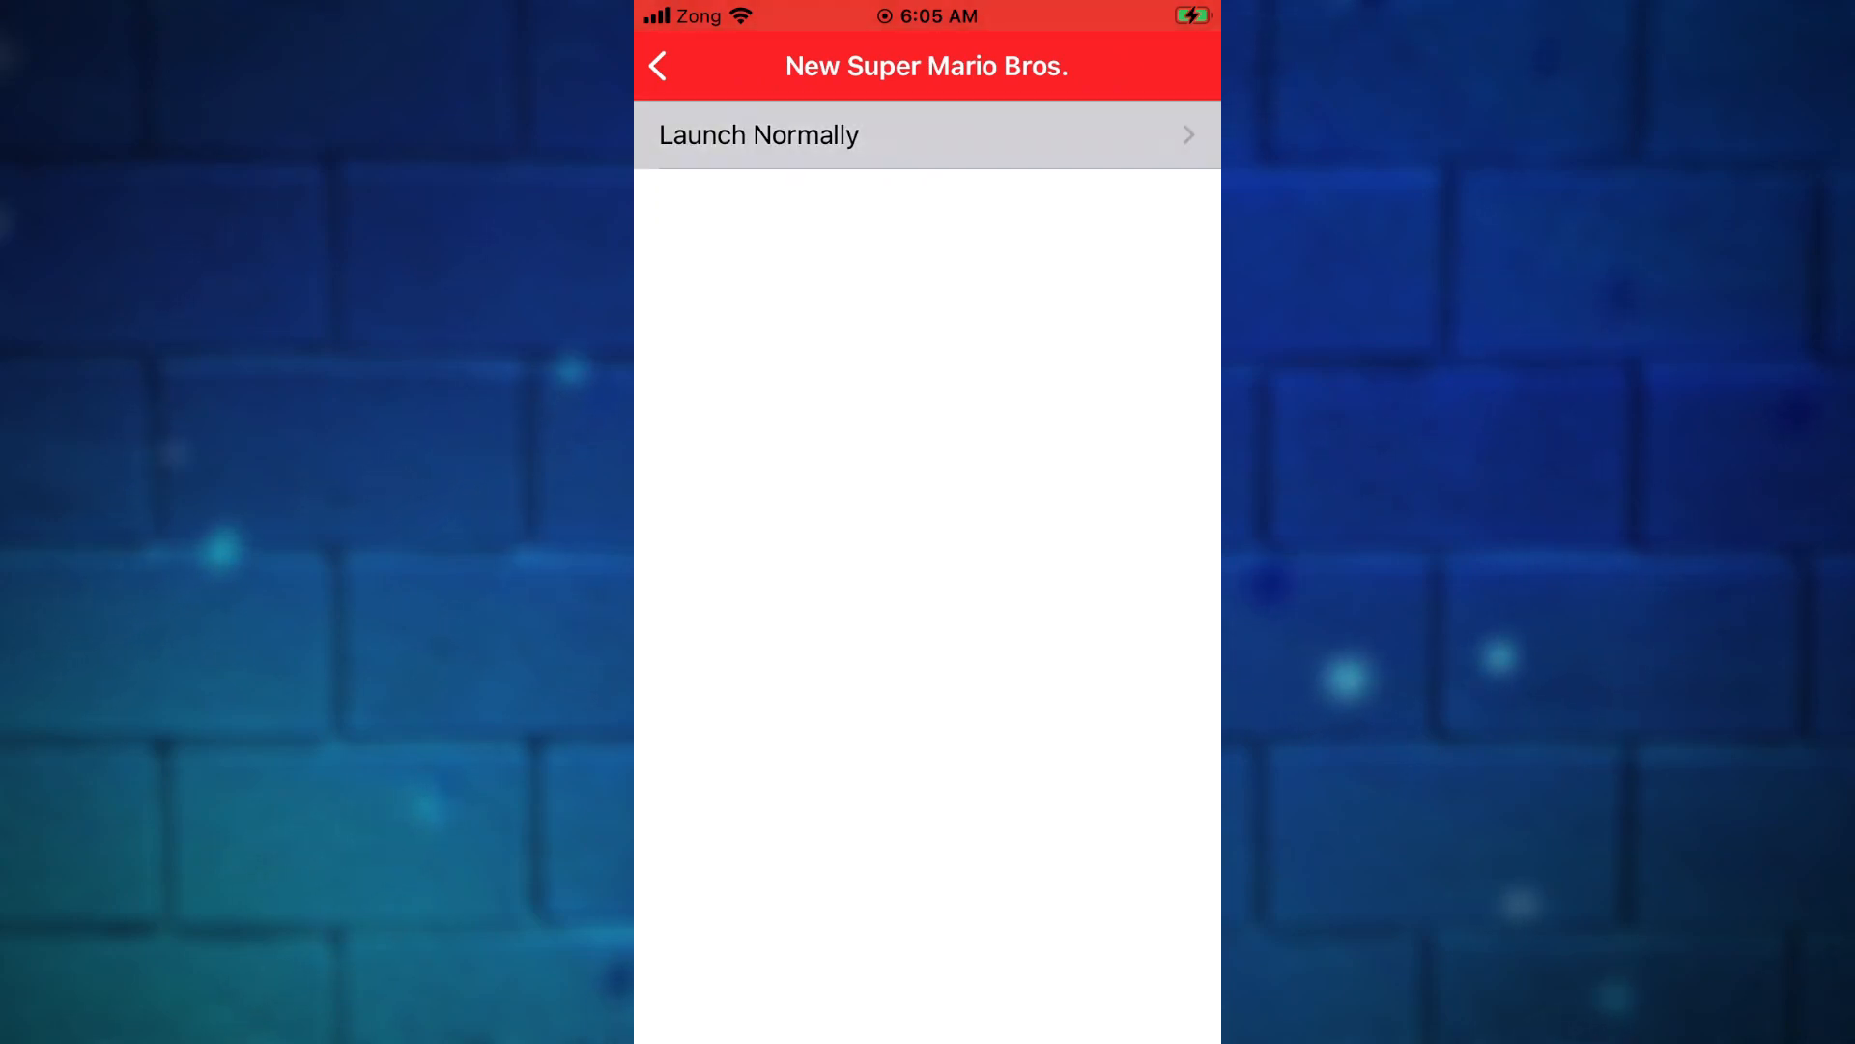
{"action": "left_click", "coordinate": [927, 136]}
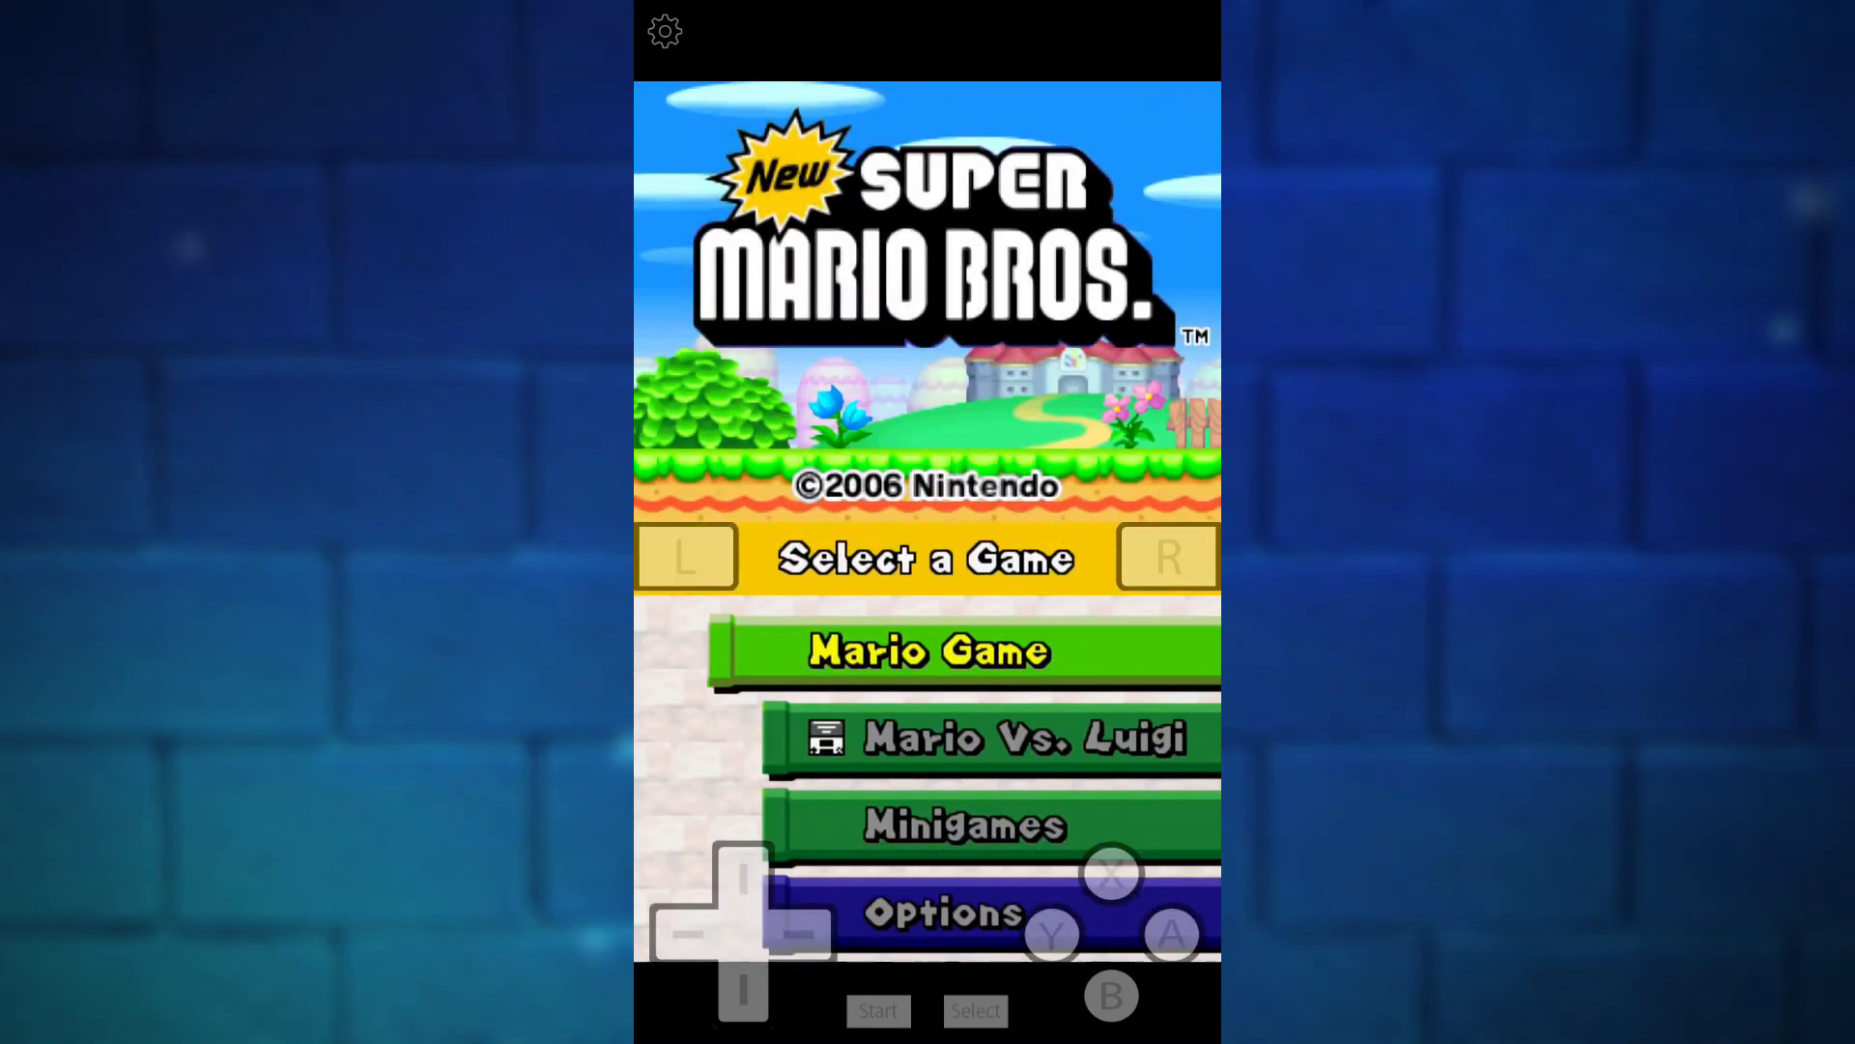
{"action": "left_click", "coordinate": [962, 648]}
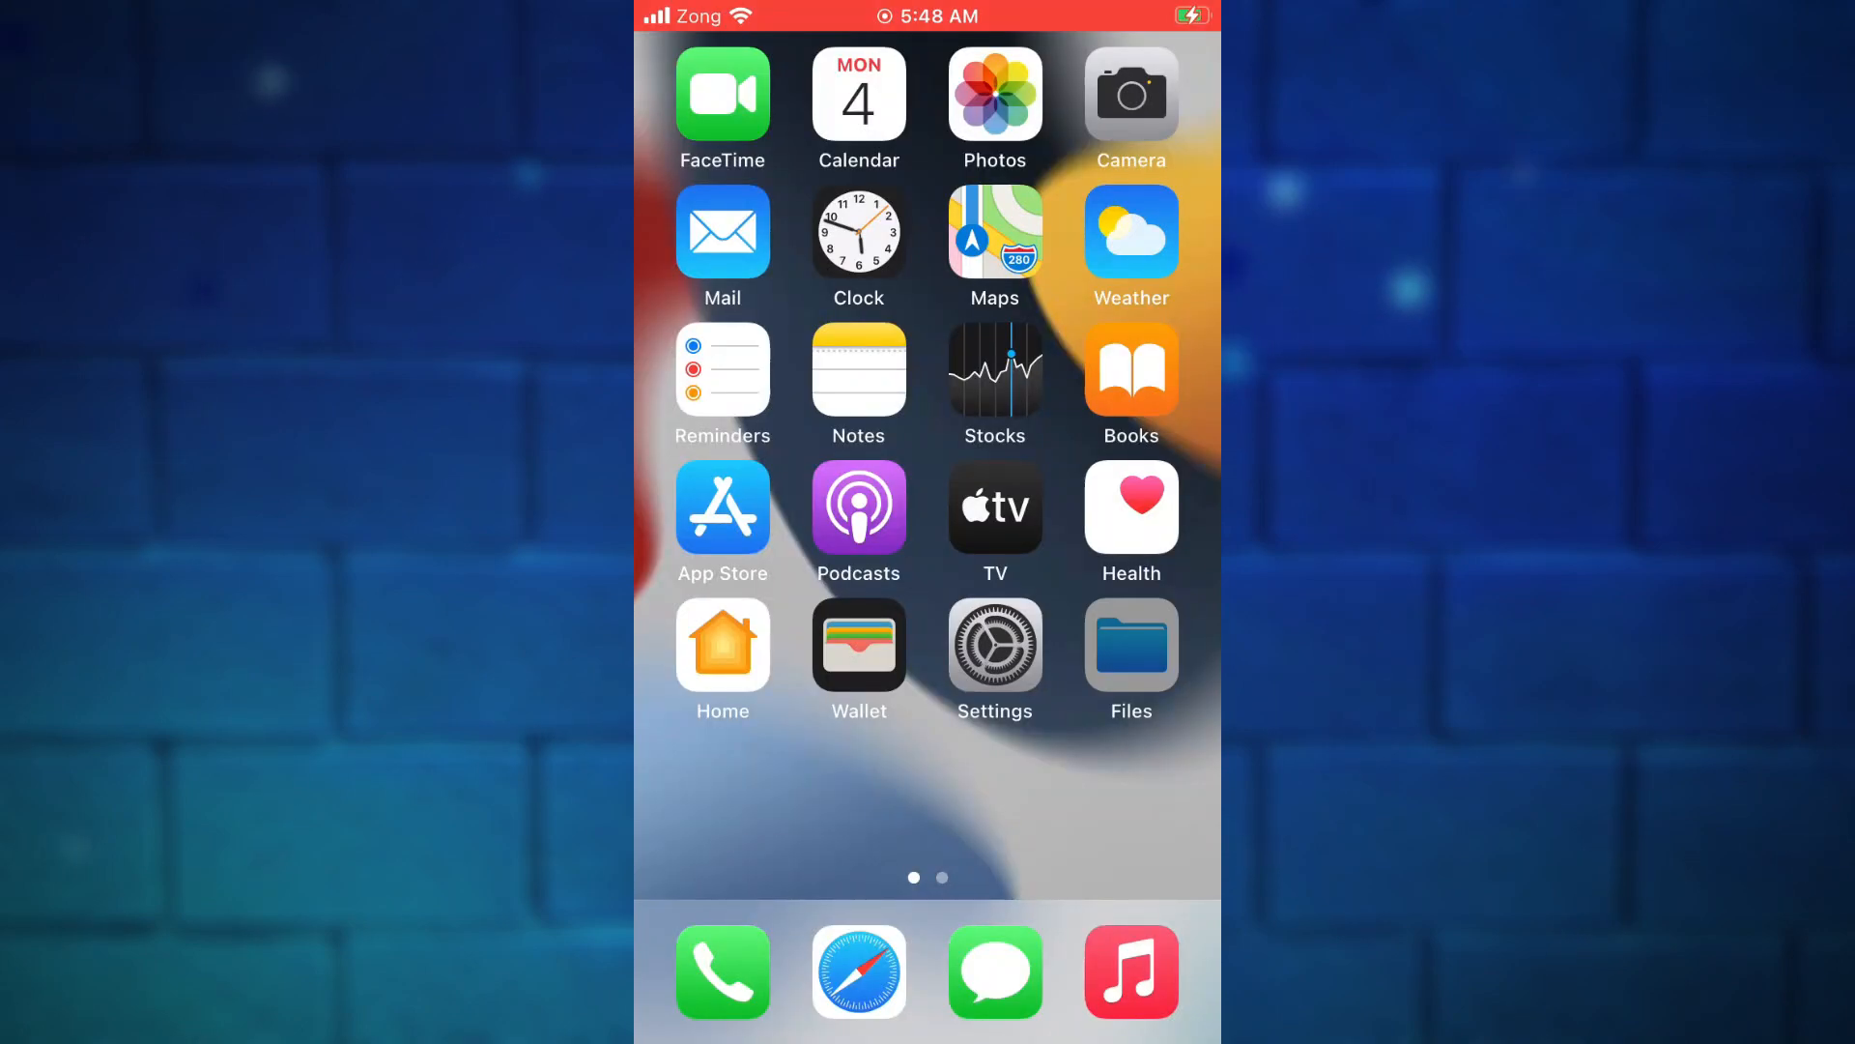
- Share the New Super Mario Bros. zip from Files Recents into iNDS
{"action": "left_click", "coordinate": [1129, 659]}
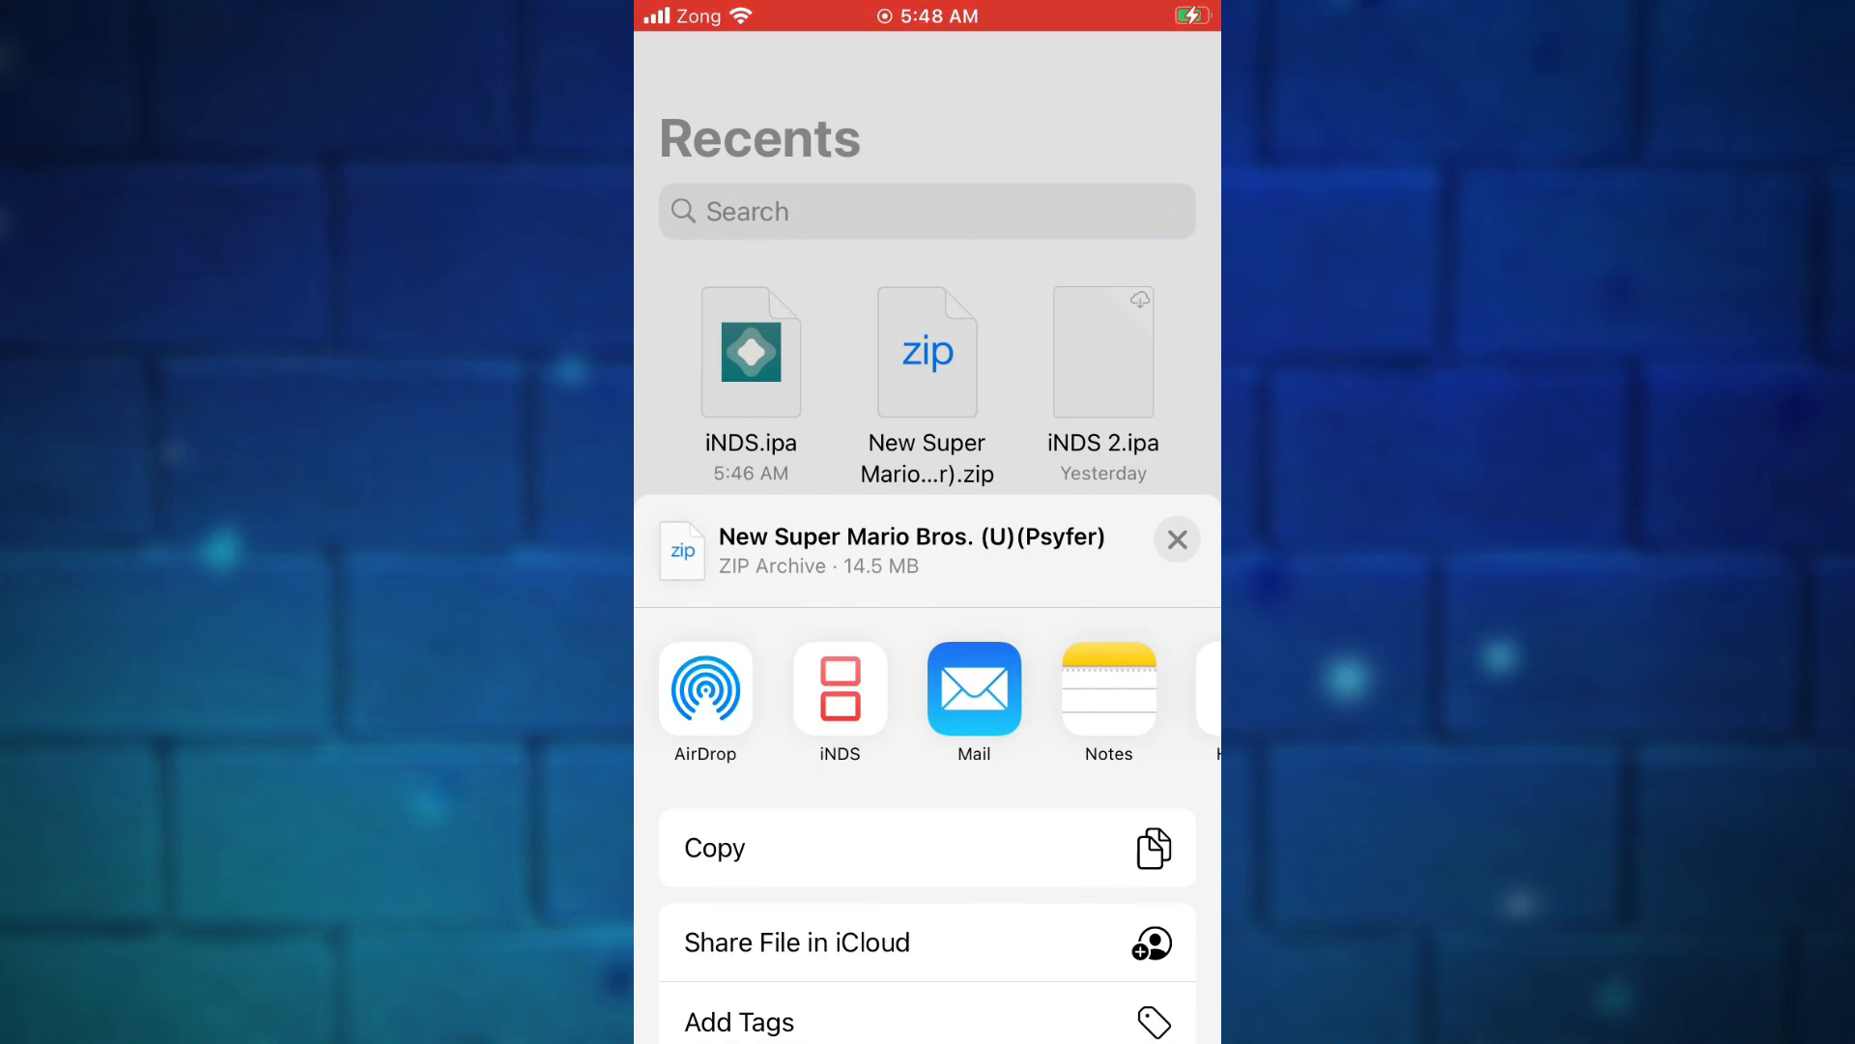
{"action": "left_click", "coordinate": [839, 690]}
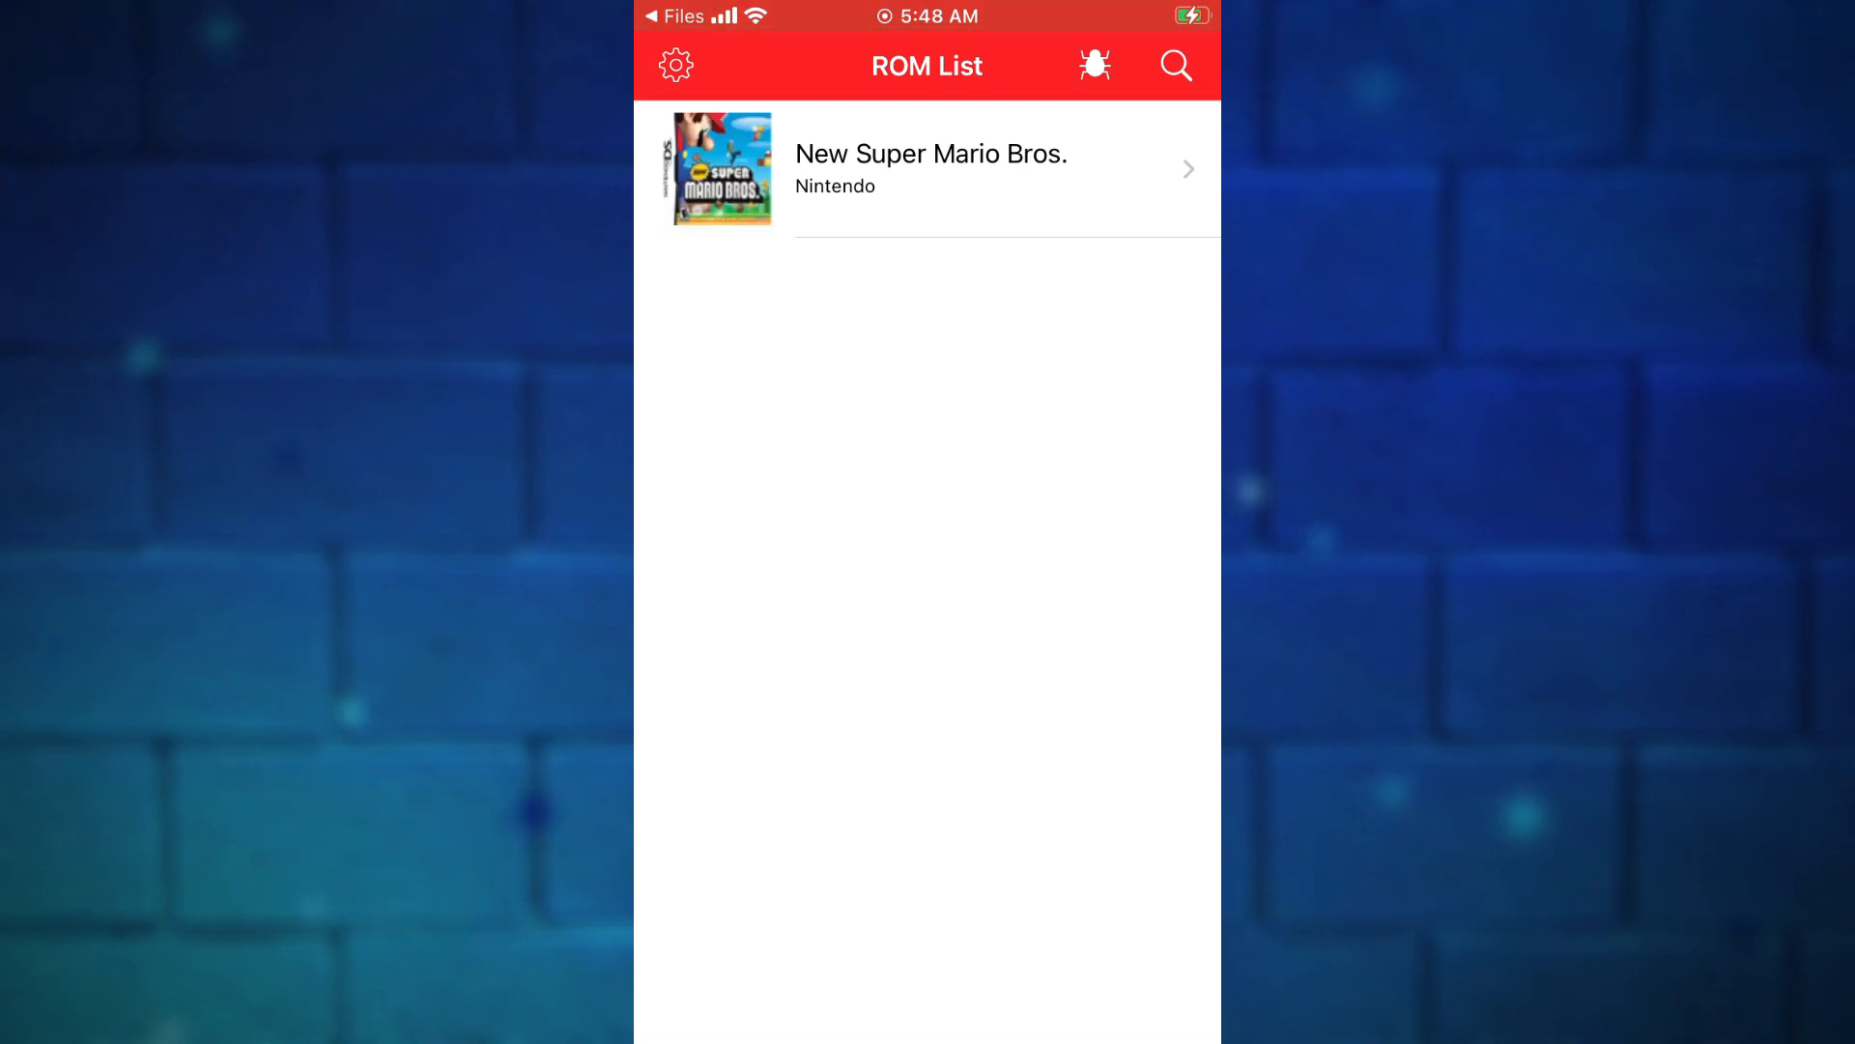
- Launch New Super Mario Bros. normally from the iNDS ROM List
{"action": "left_click", "coordinate": [930, 168]}
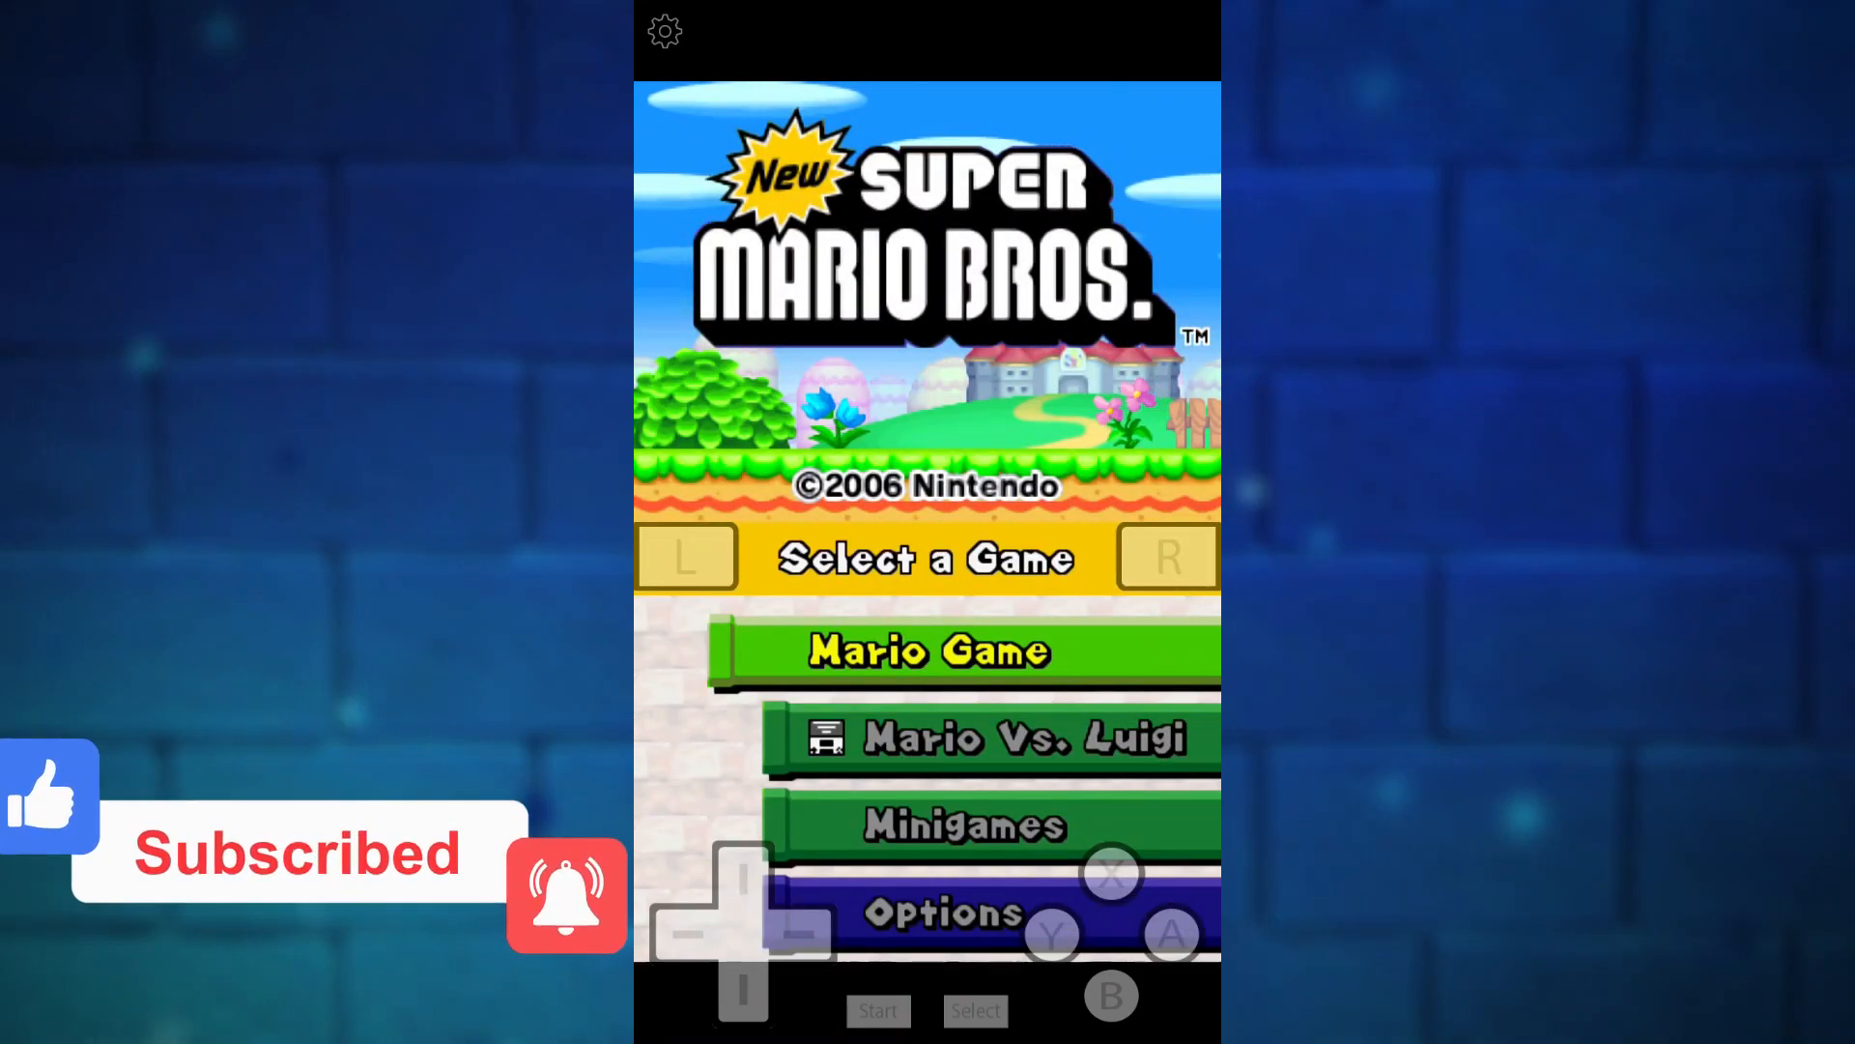
{"action": "left_click", "coordinate": [930, 649]}
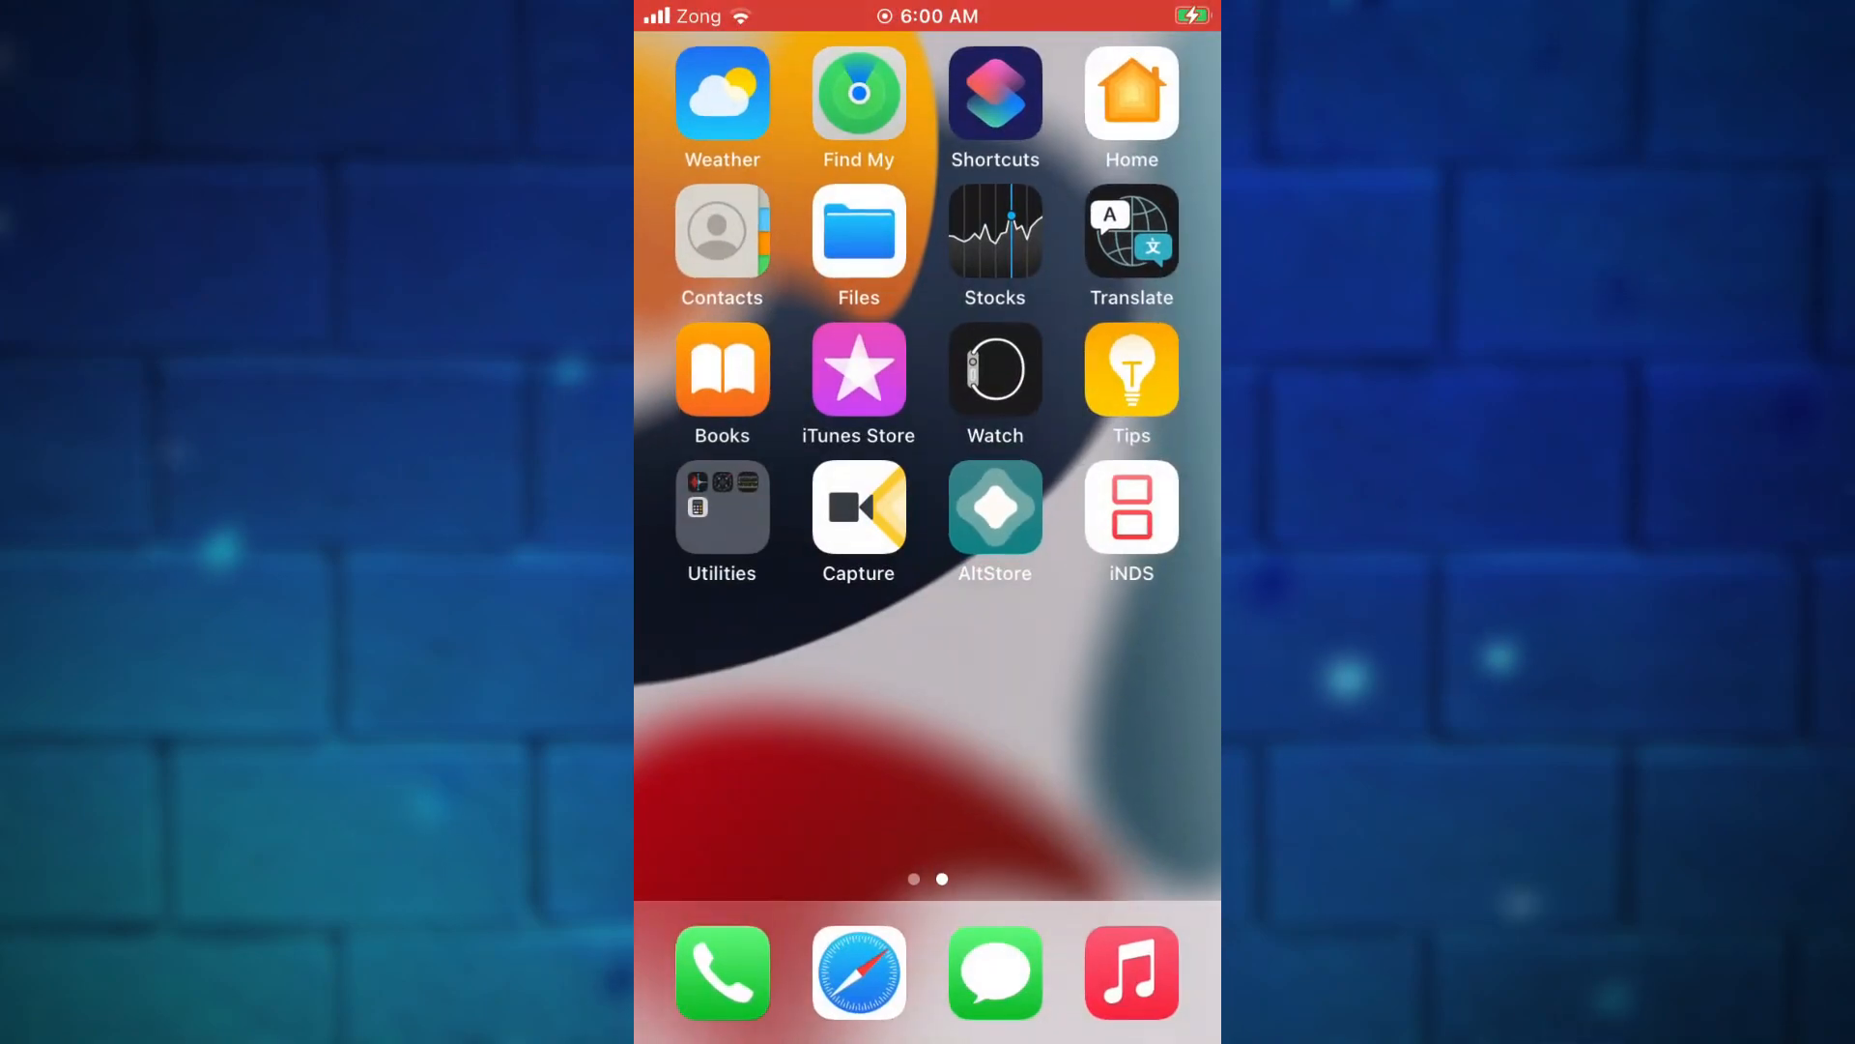
- Launch New Super Mario Bros. normally from iNDS and pick Mario Game to reach save files
{"action": "left_click", "coordinate": [1129, 510]}
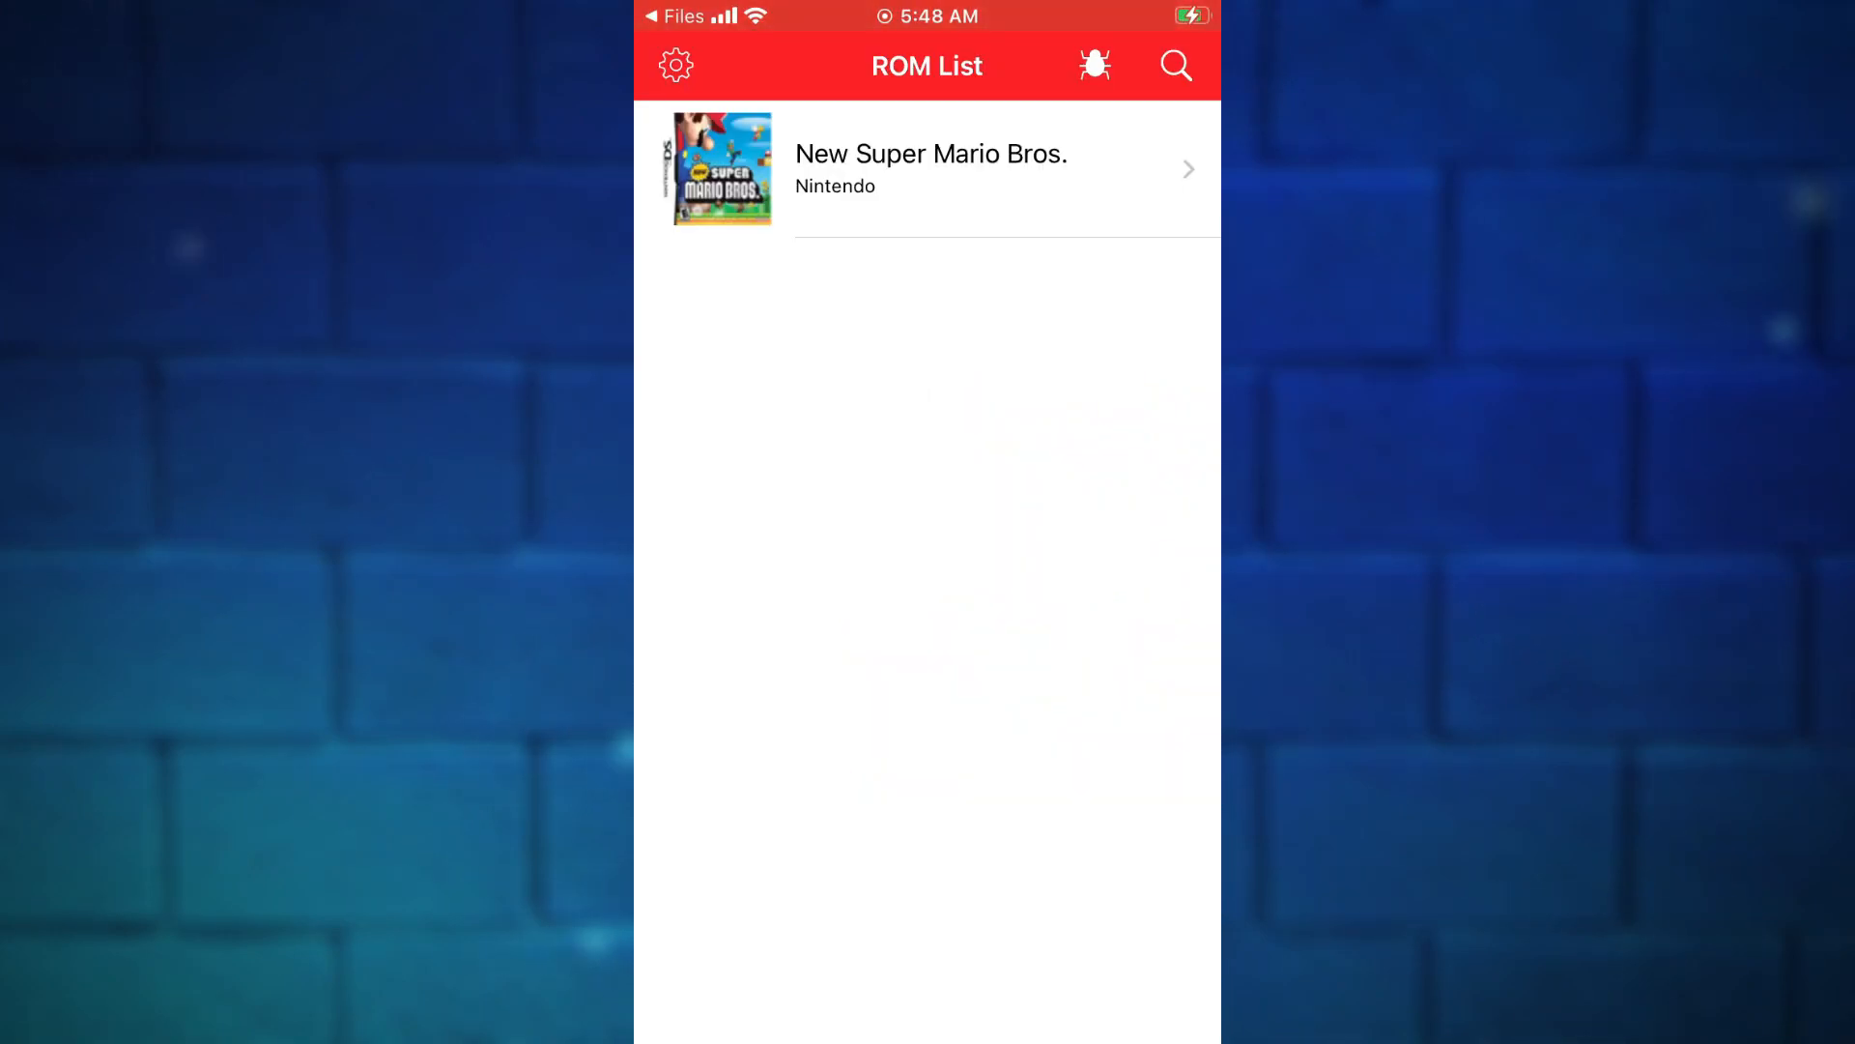
{"action": "left_click", "coordinate": [930, 169]}
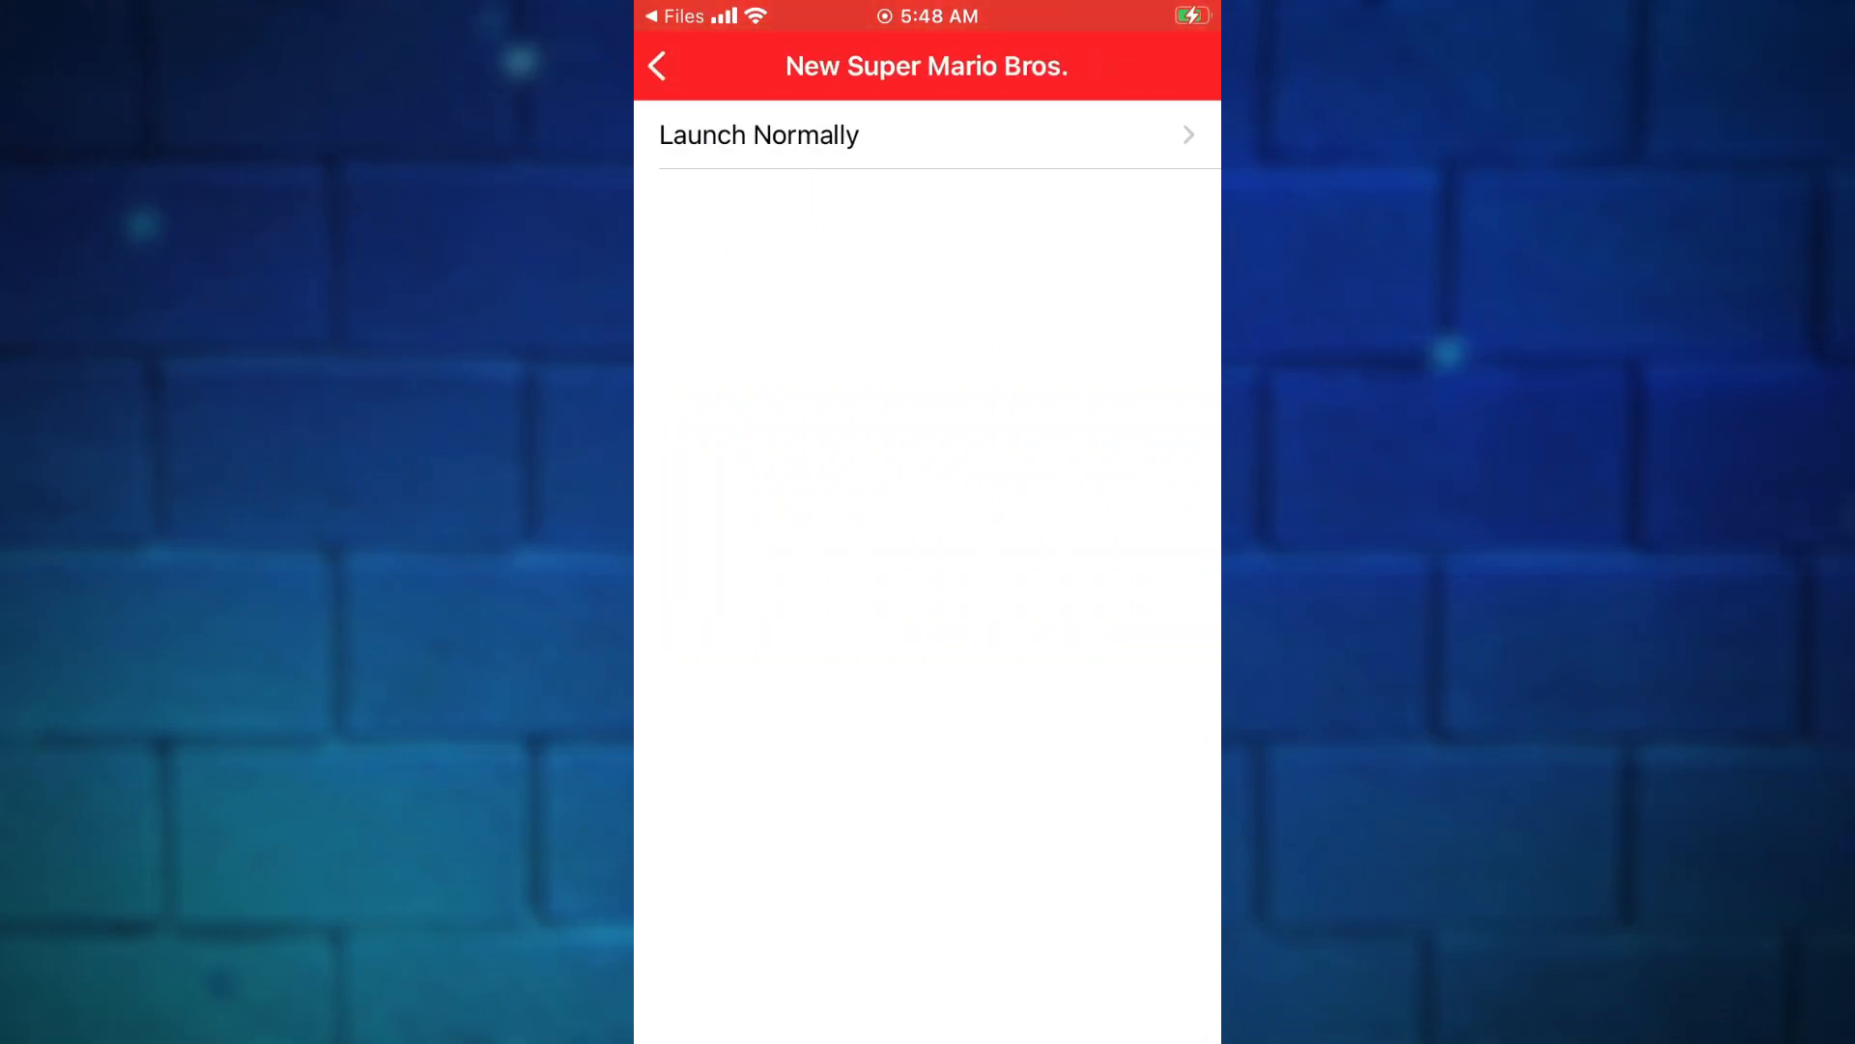
{"action": "left_click", "coordinate": [758, 133]}
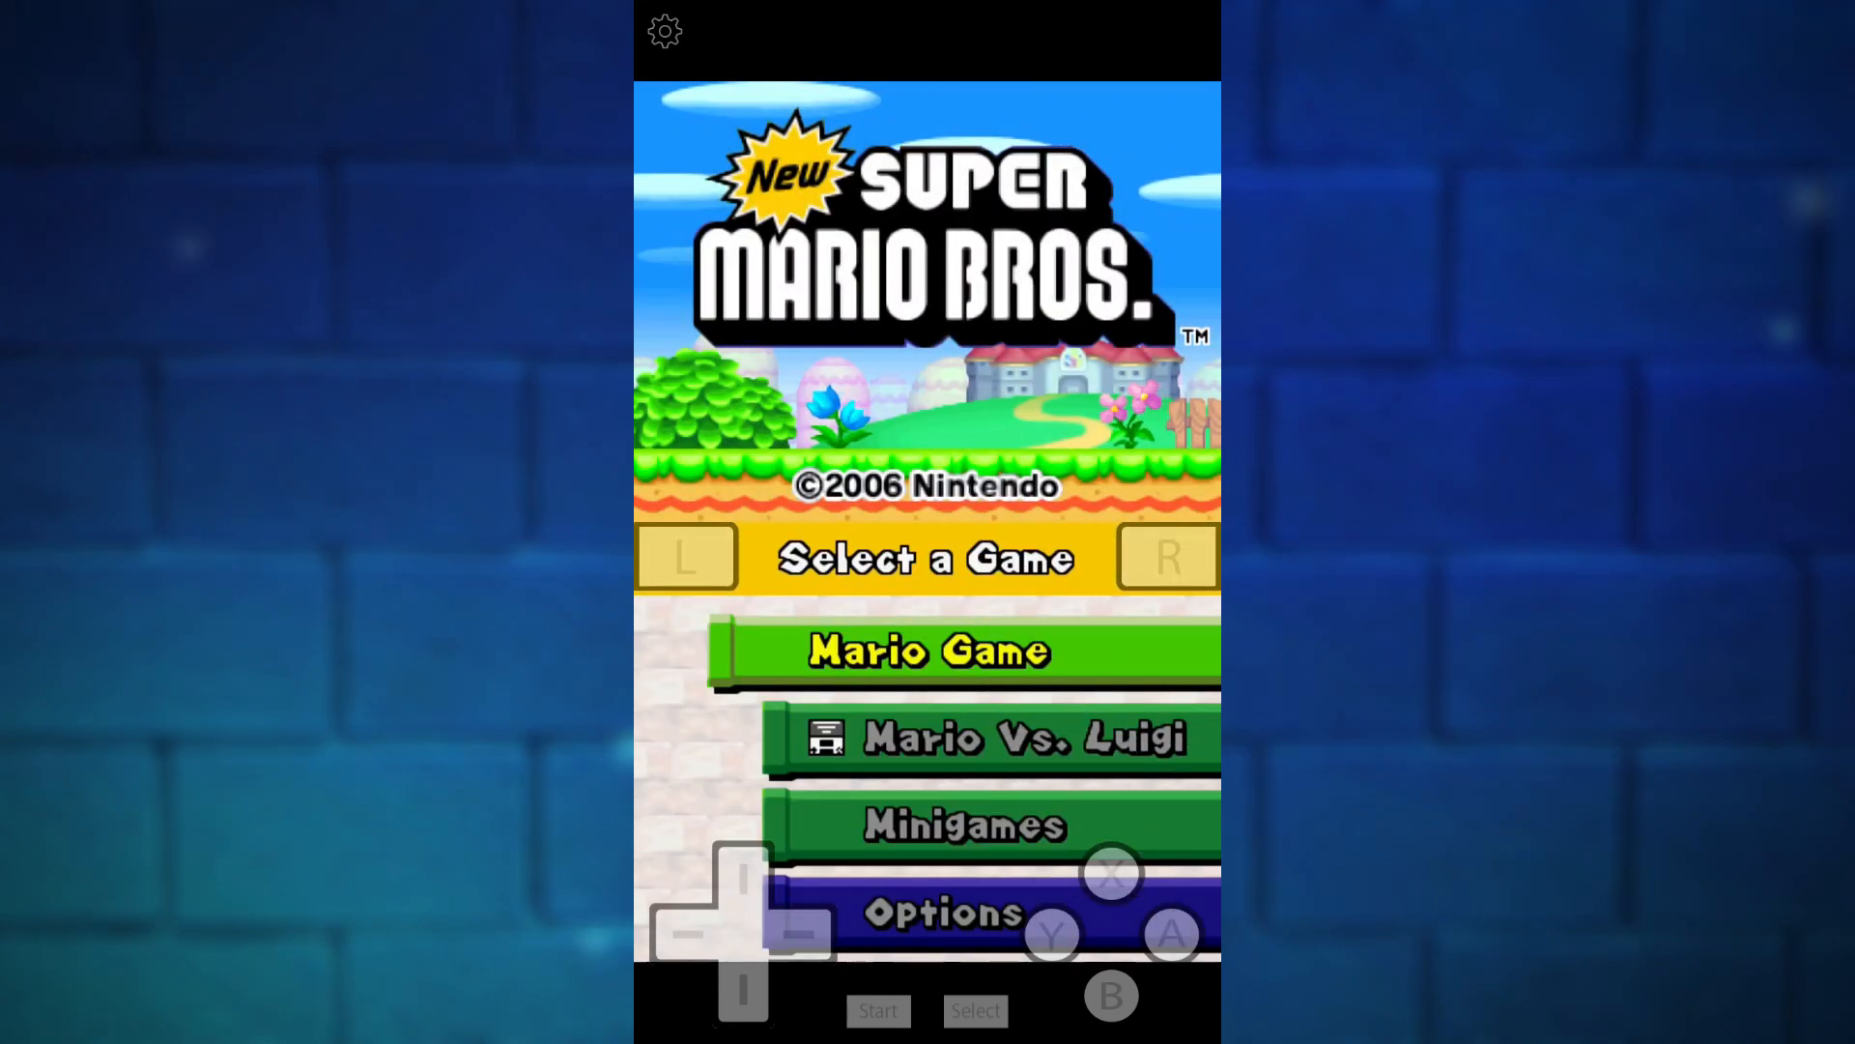
{"action": "left_click", "coordinate": [926, 649]}
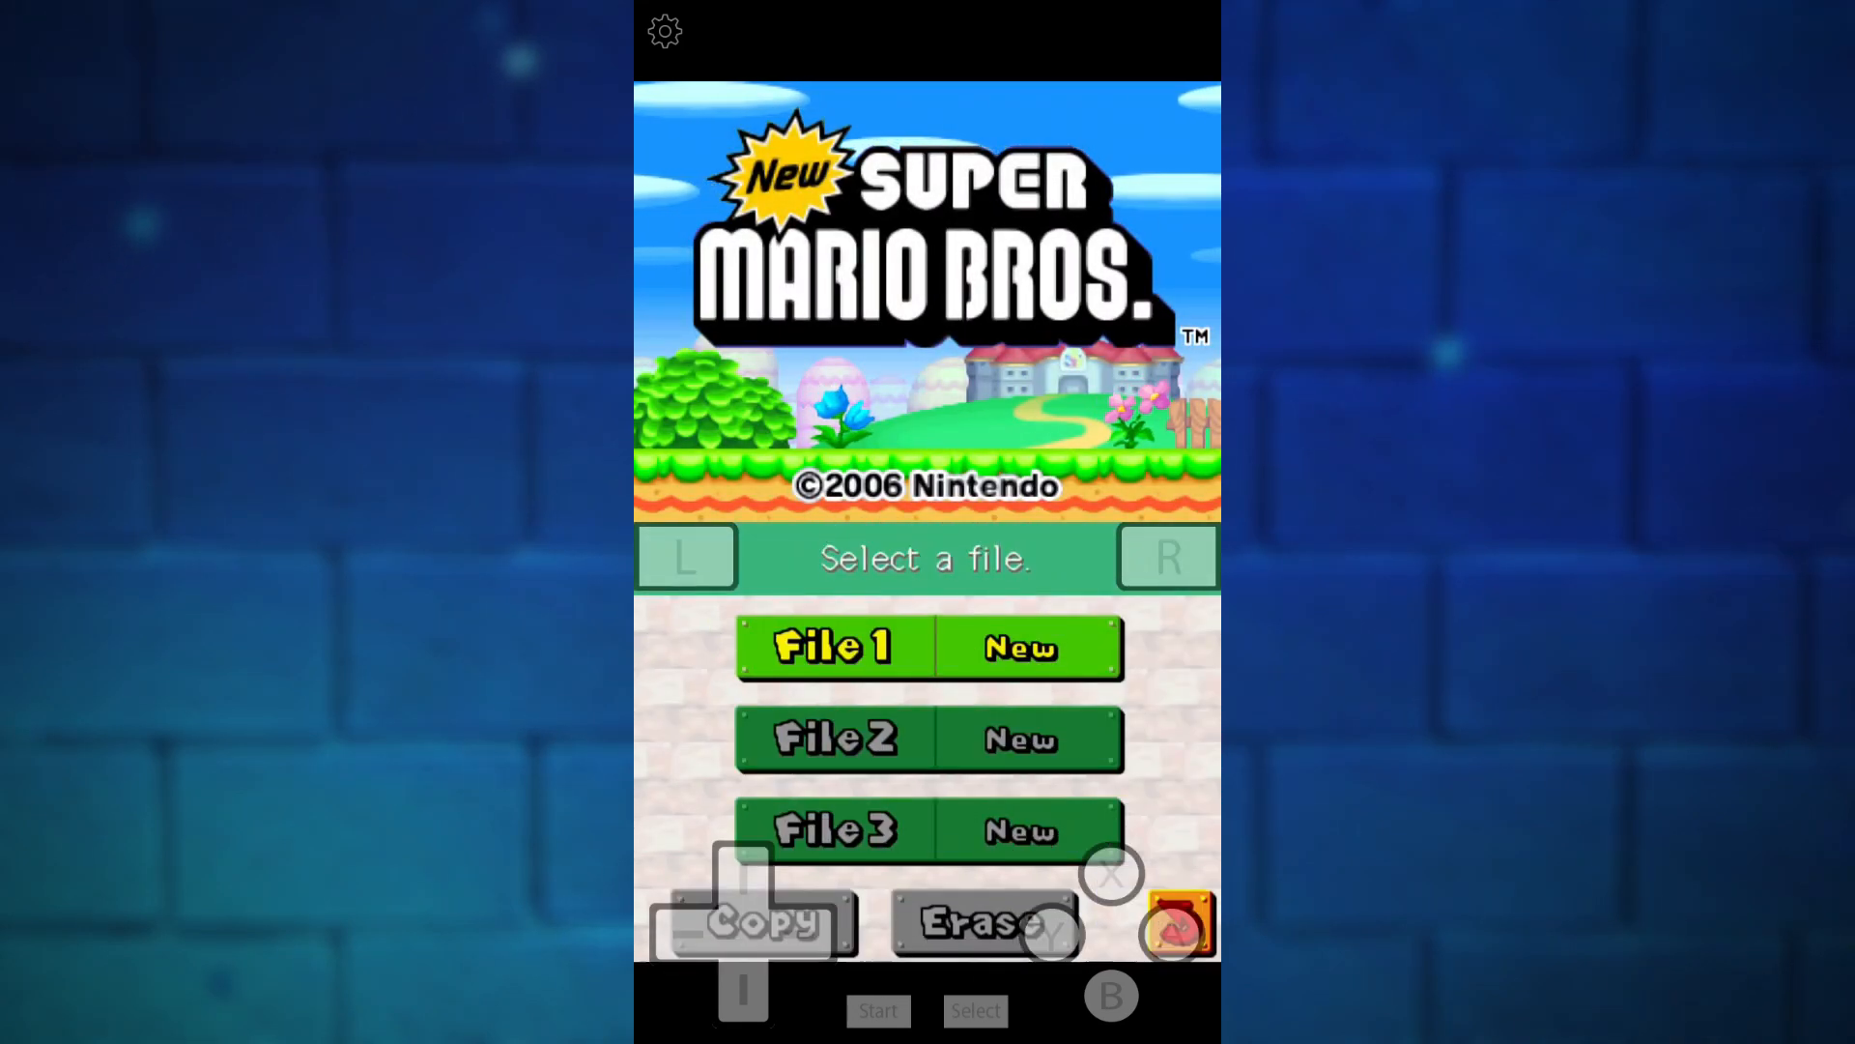